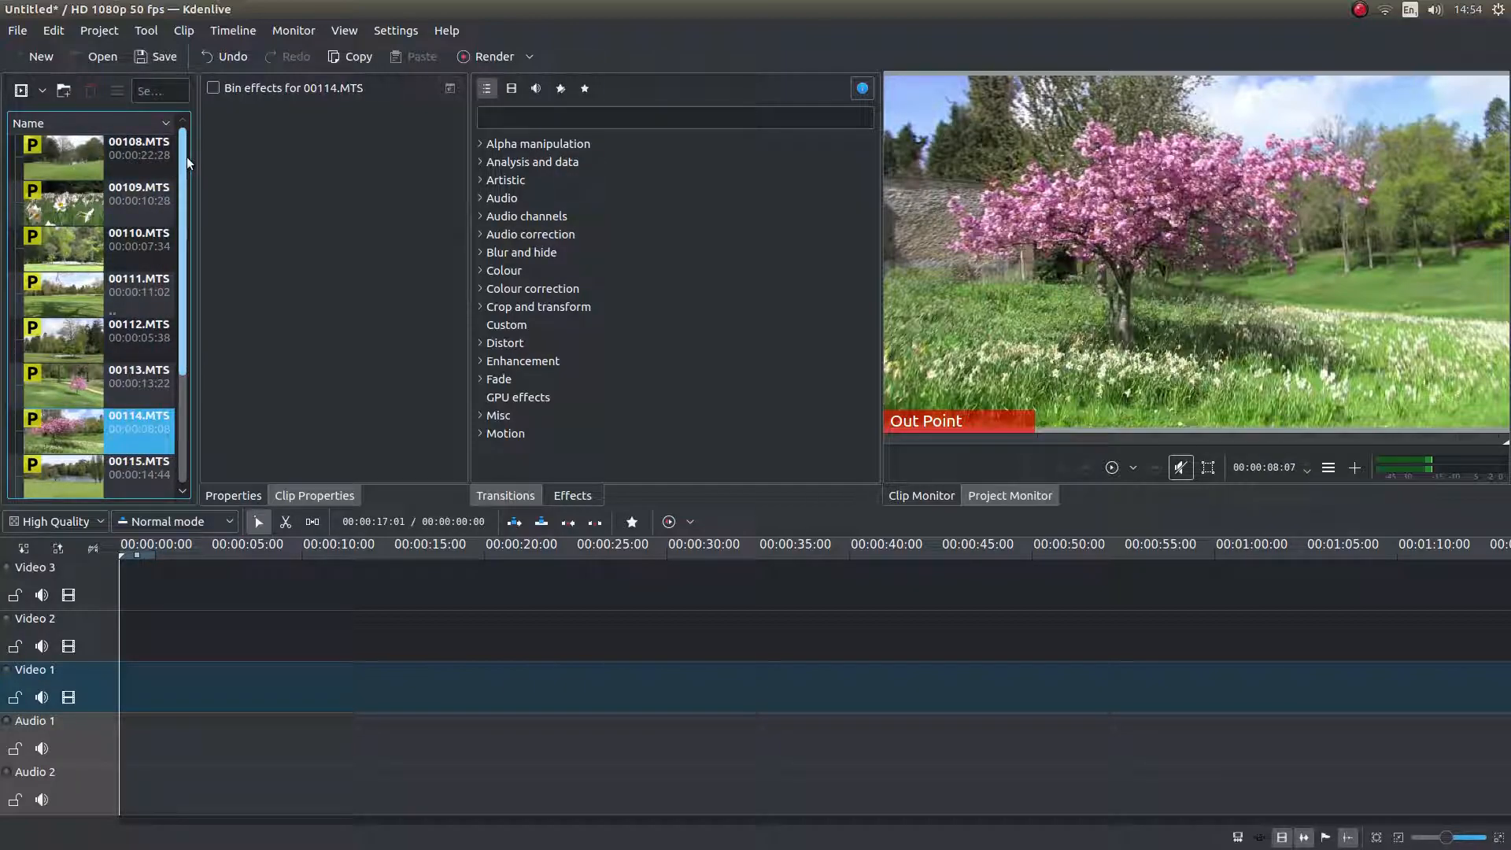
# Scroll the Project Bin to reach the earlier MTS clips
pyautogui.scroll(-3)
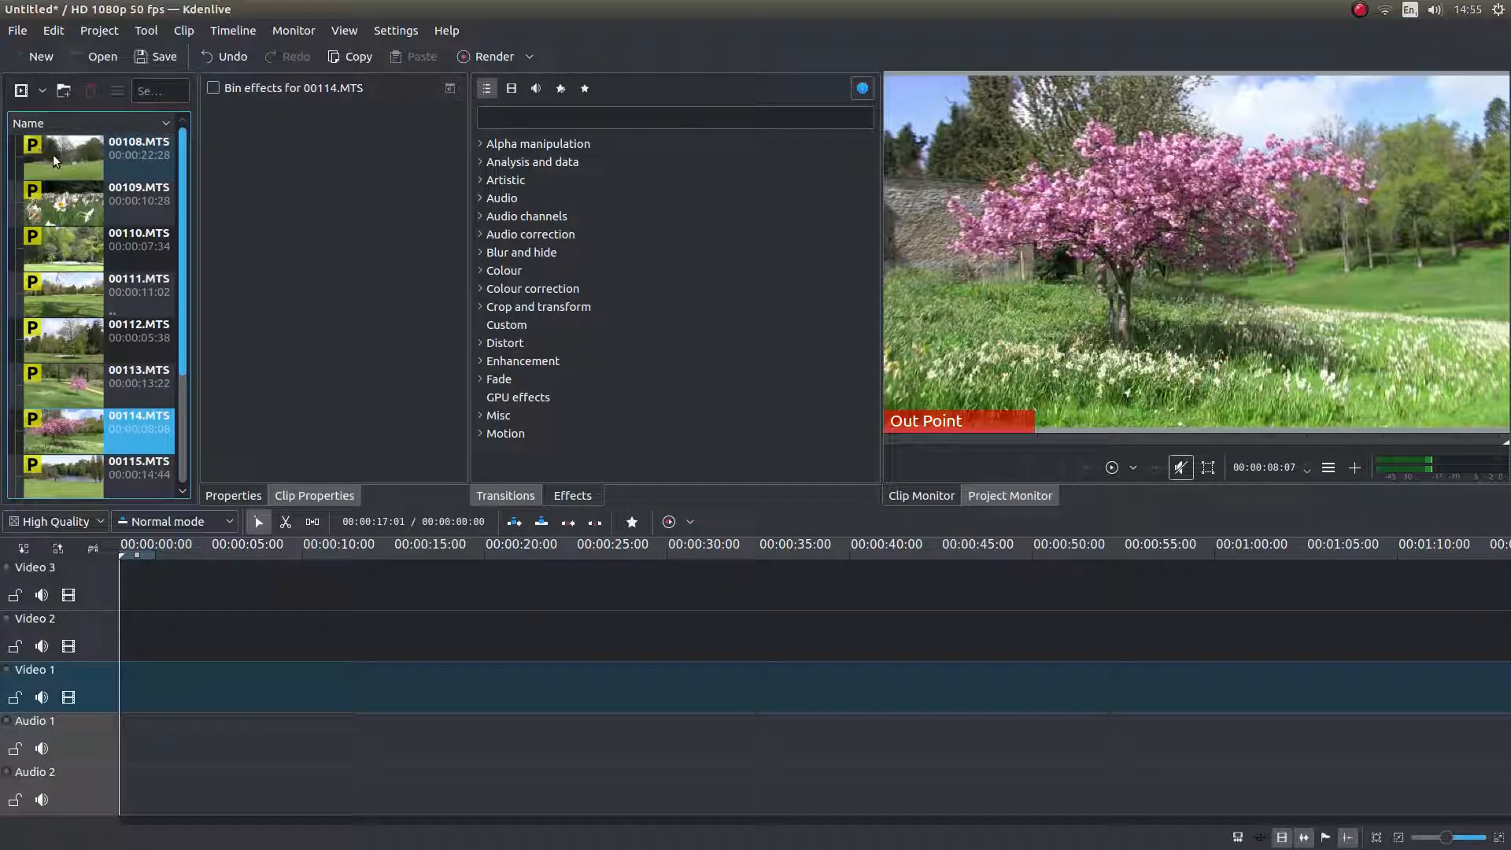
pyautogui.moveTo(67, 161)
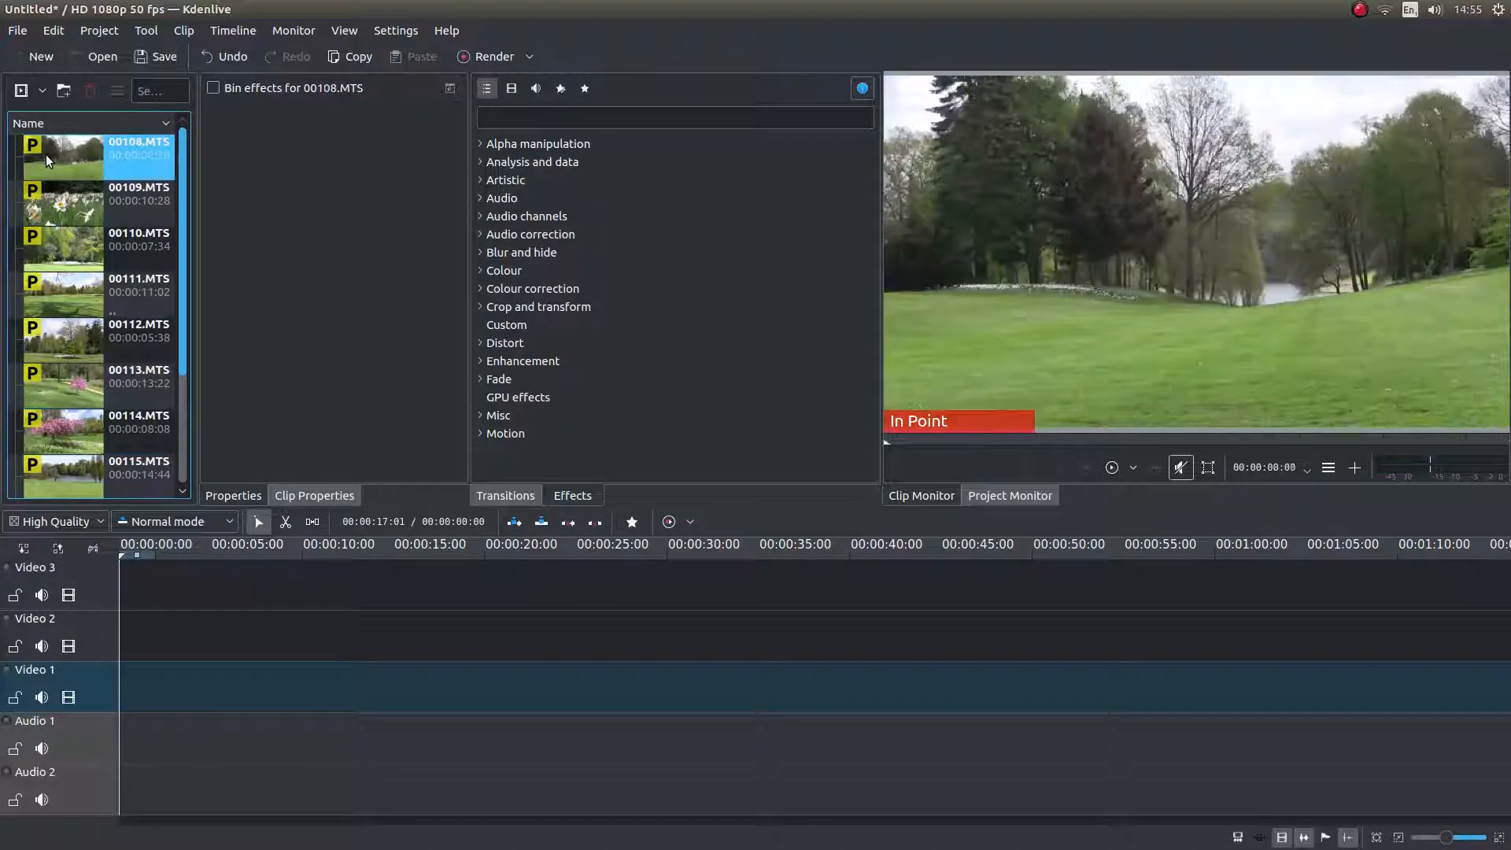
# Preview clips 00109, 00110 and 00108 in the Clip Monitor, playing and skimming 00108
pyautogui.click(94, 201)
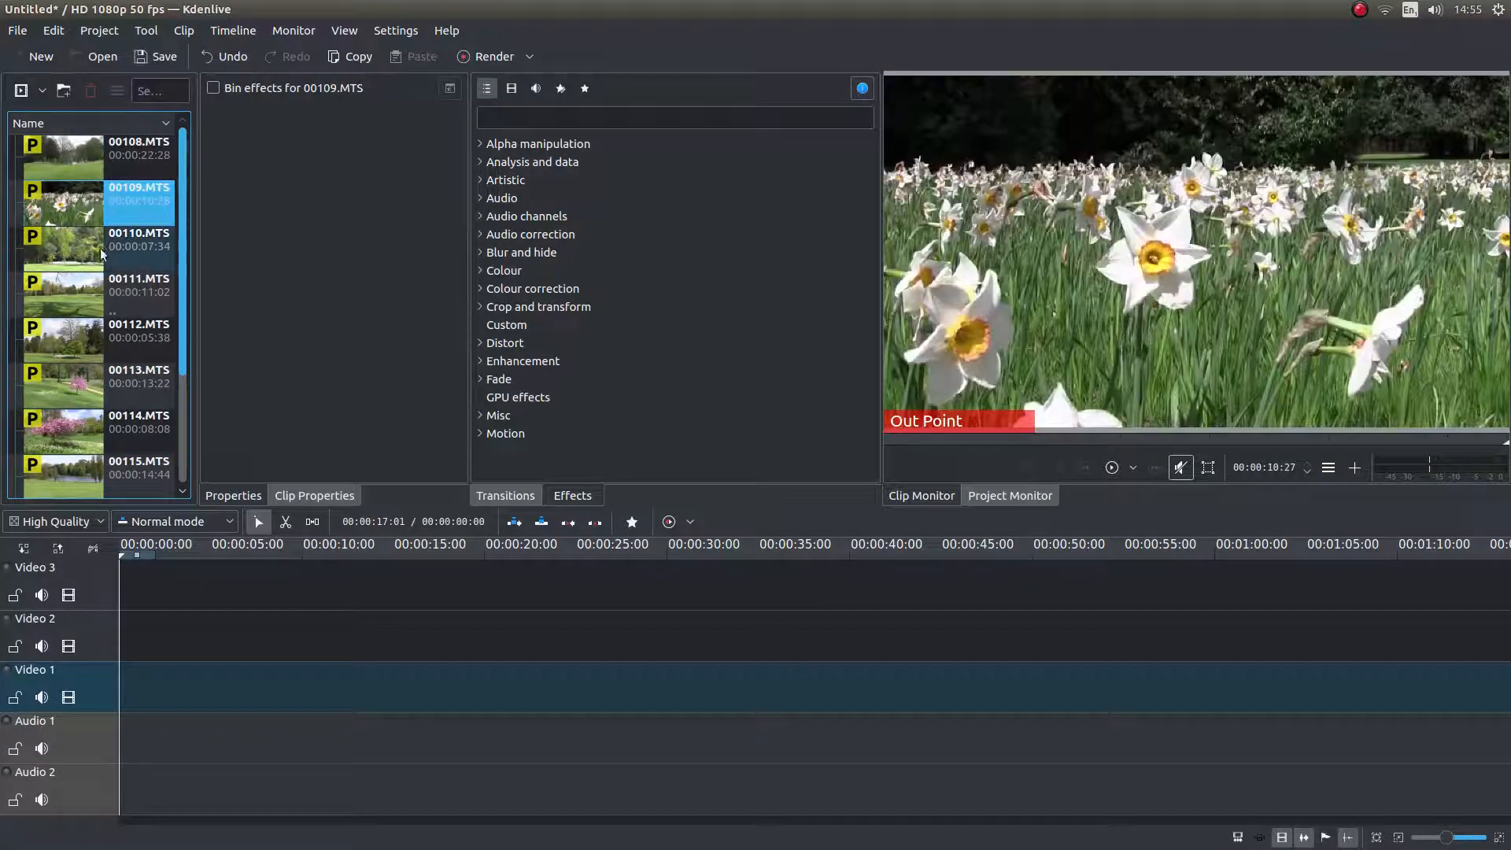
pyautogui.click(102, 246)
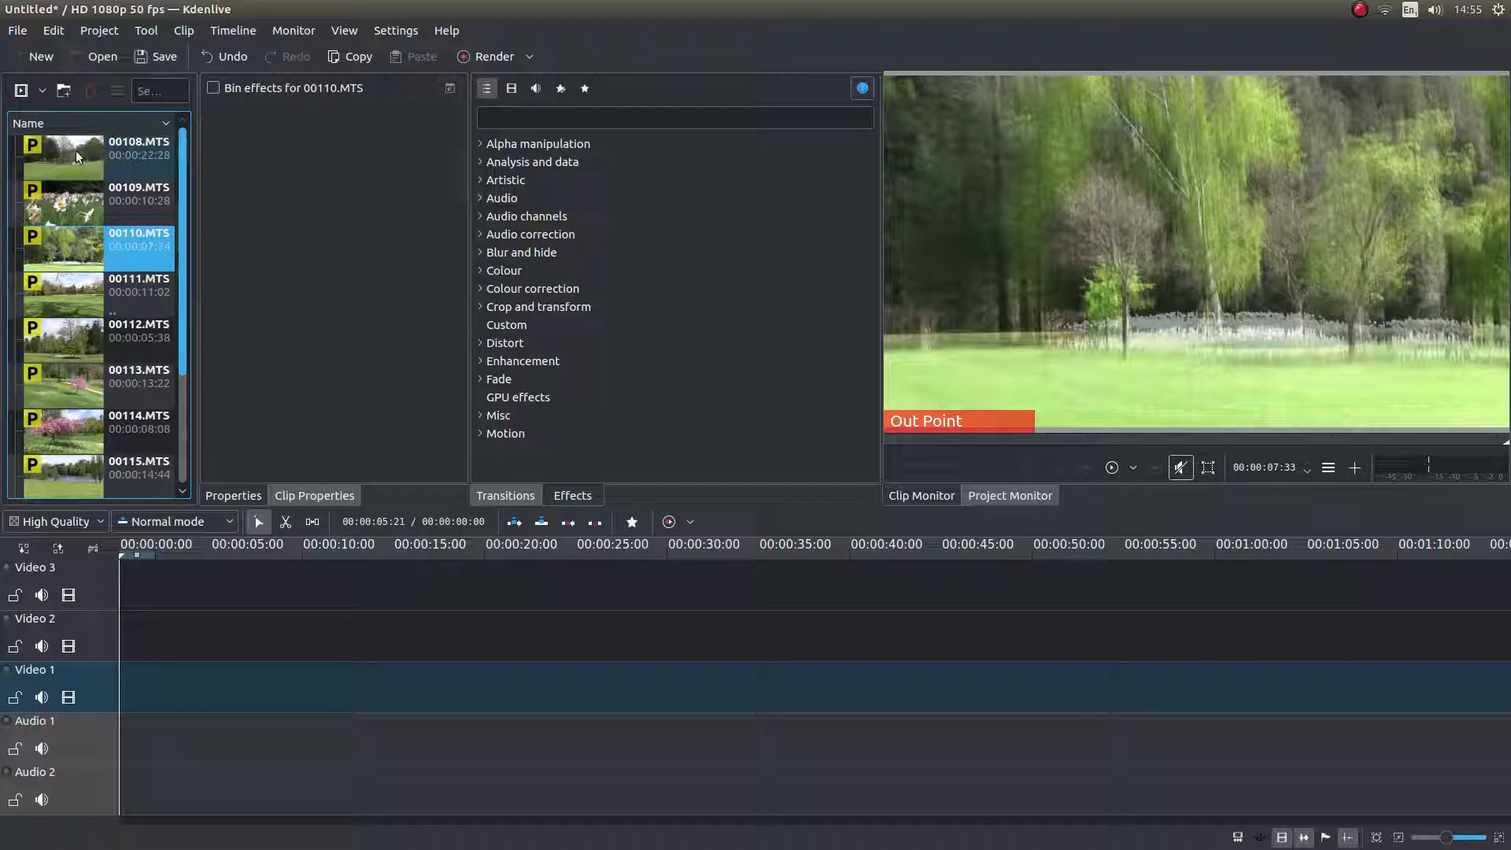
pyautogui.click(79, 154)
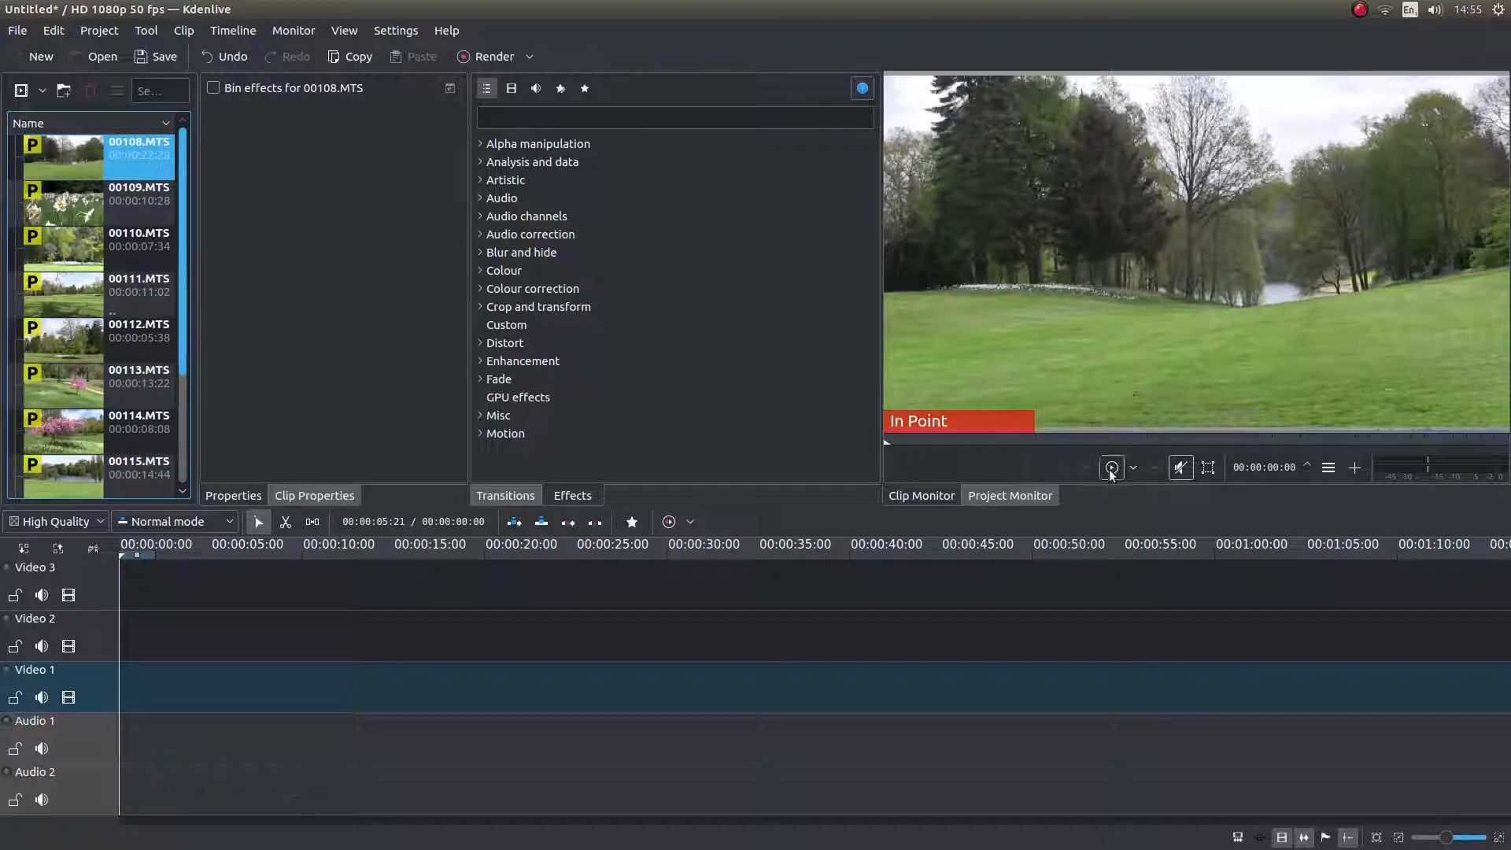
pyautogui.click(1111, 468)
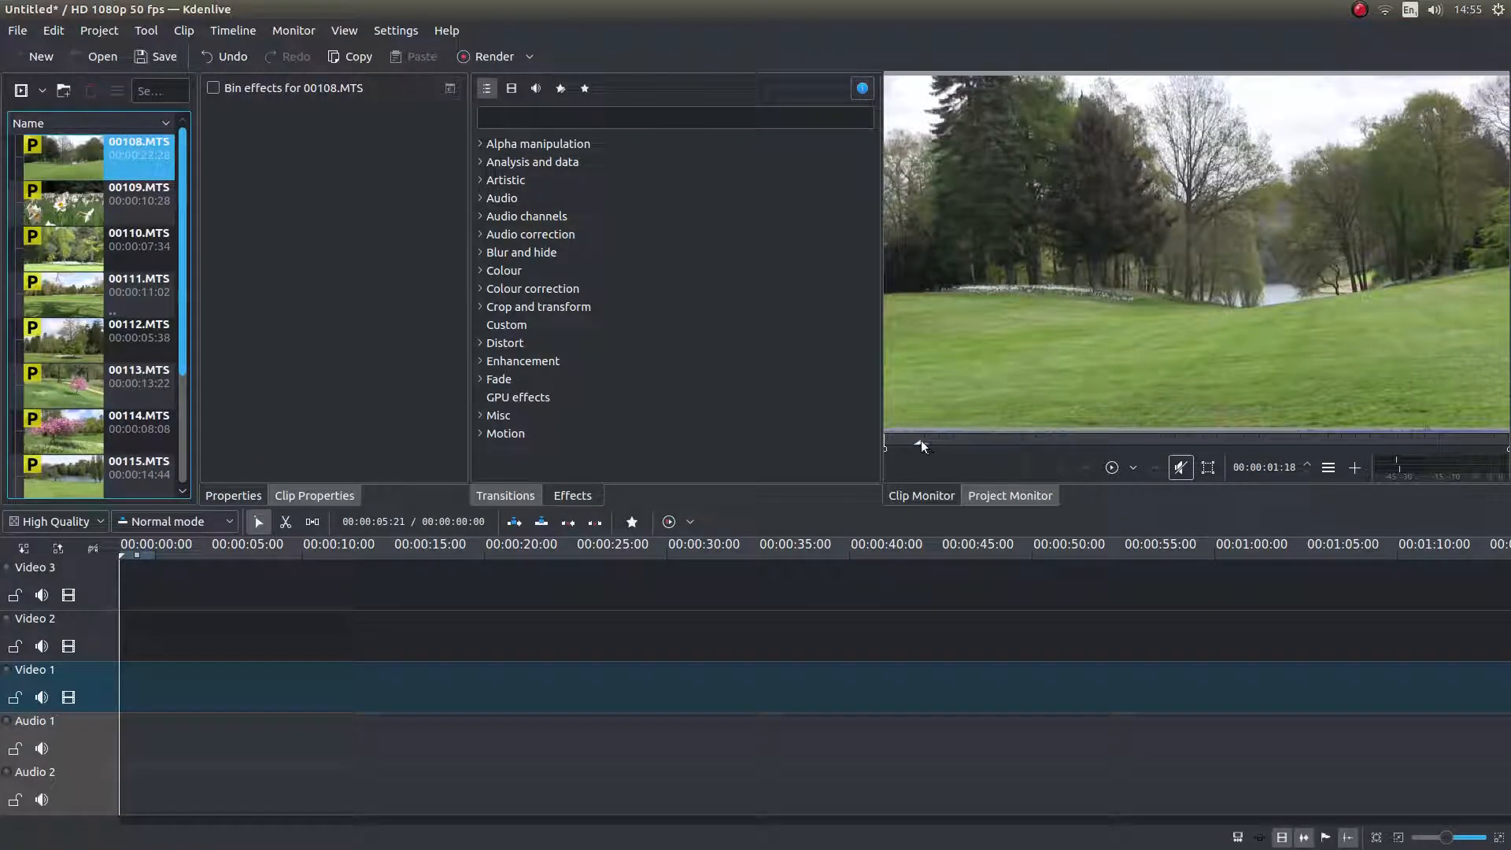
pyautogui.moveTo(883, 444); pyautogui.dragTo(982, 444)
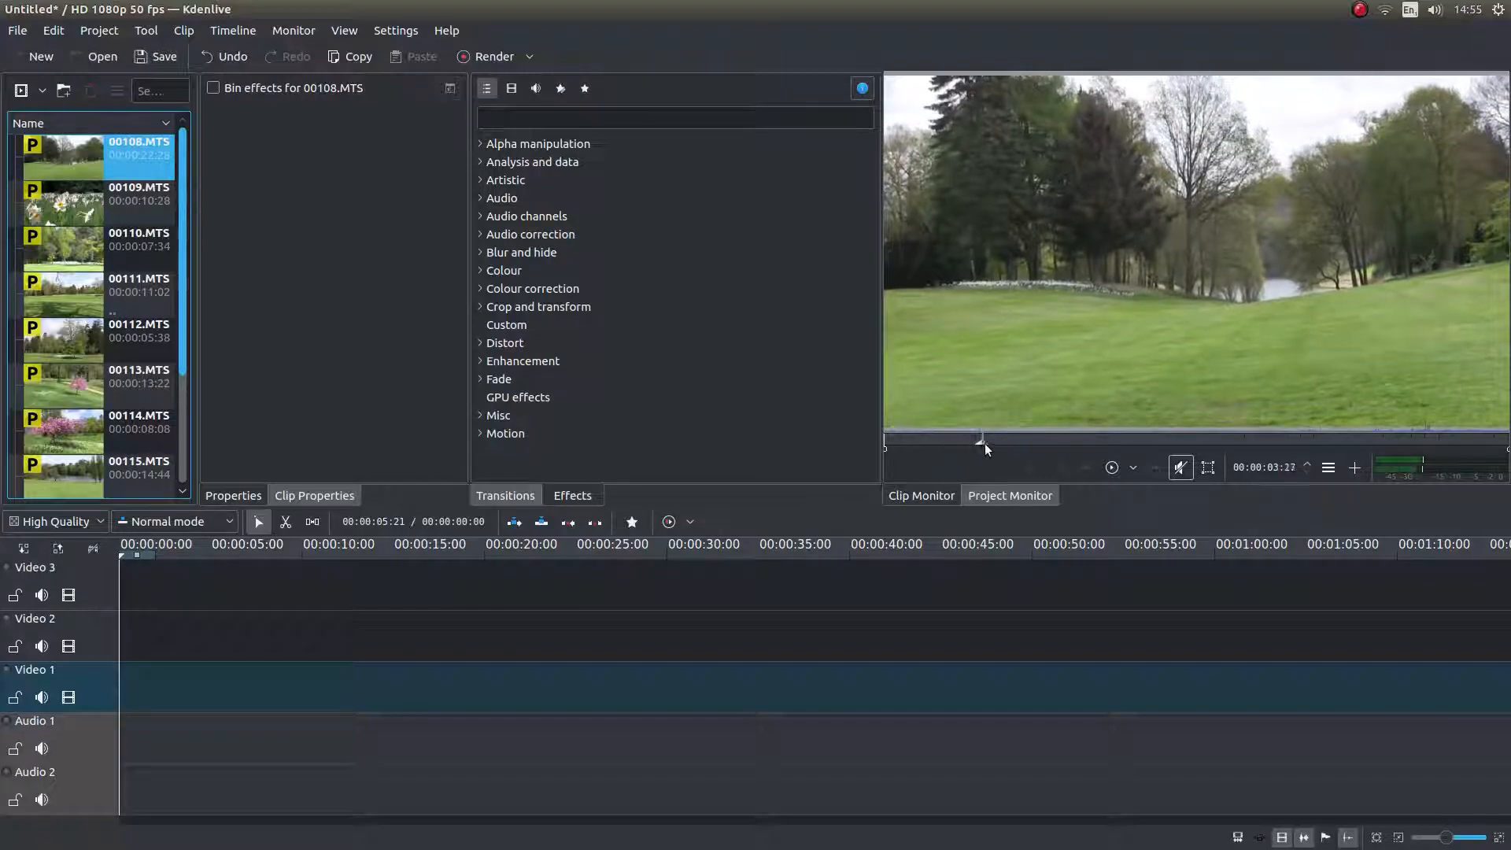
pyautogui.moveTo(985, 441); pyautogui.dragTo(1038, 440)
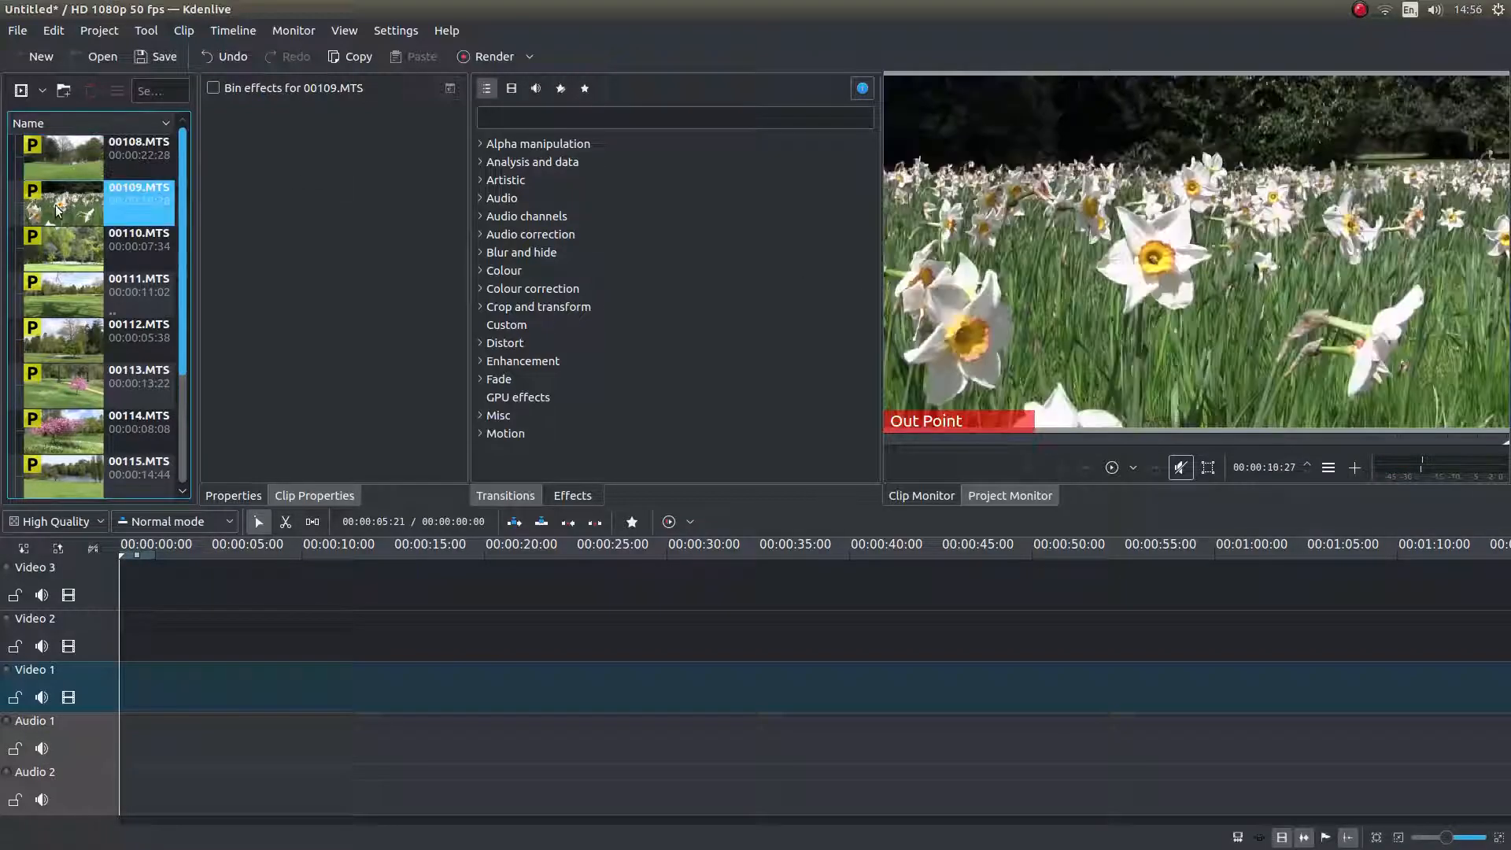
# Mark a zone on clip 00109 from about 00:00:02:23 to 00:00:07:31
pyautogui.click(1111, 467)
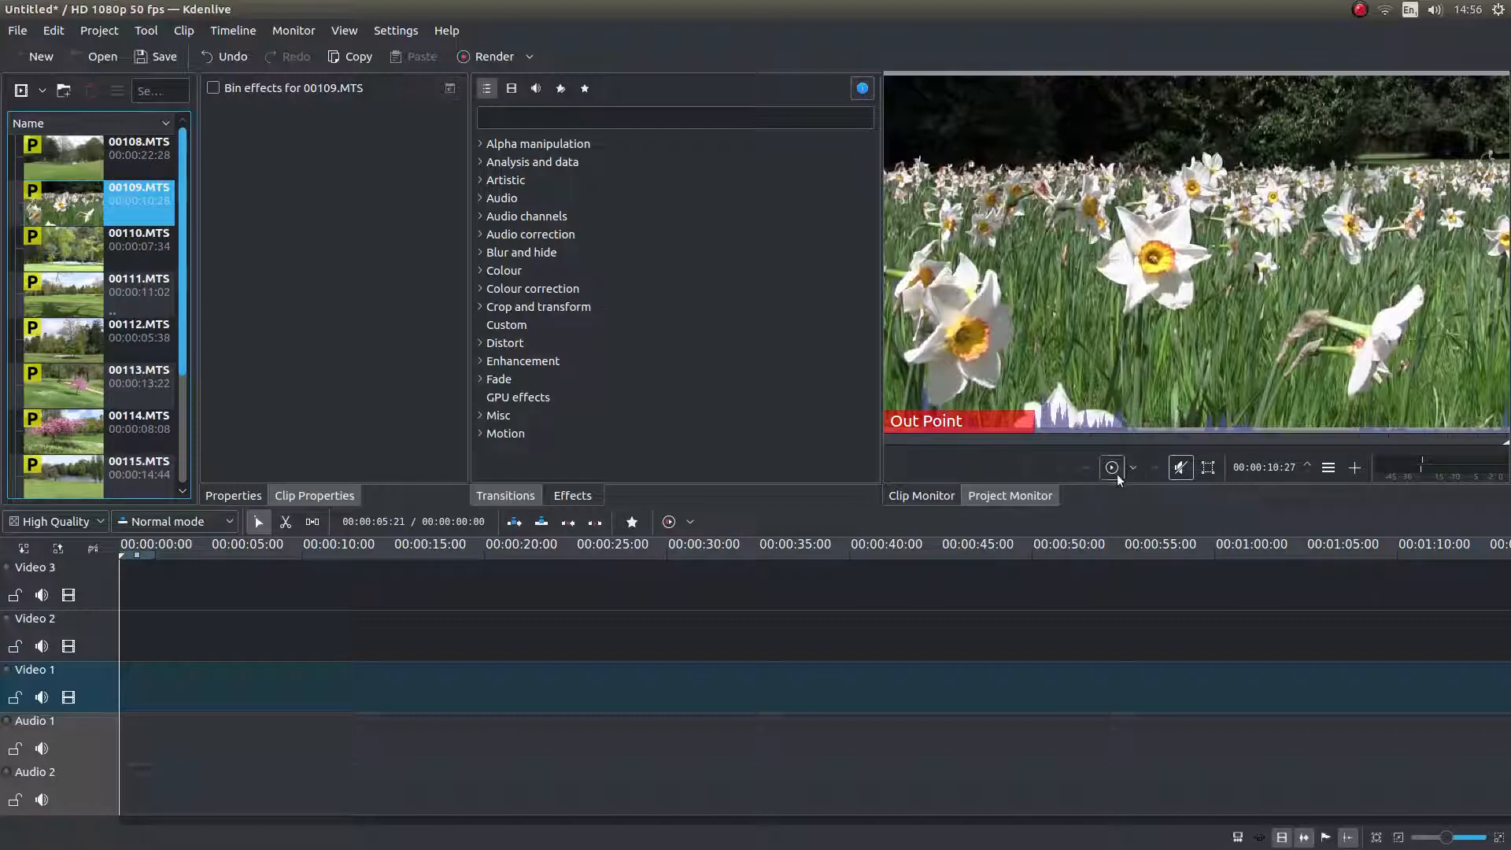
pyautogui.click(1111, 467)
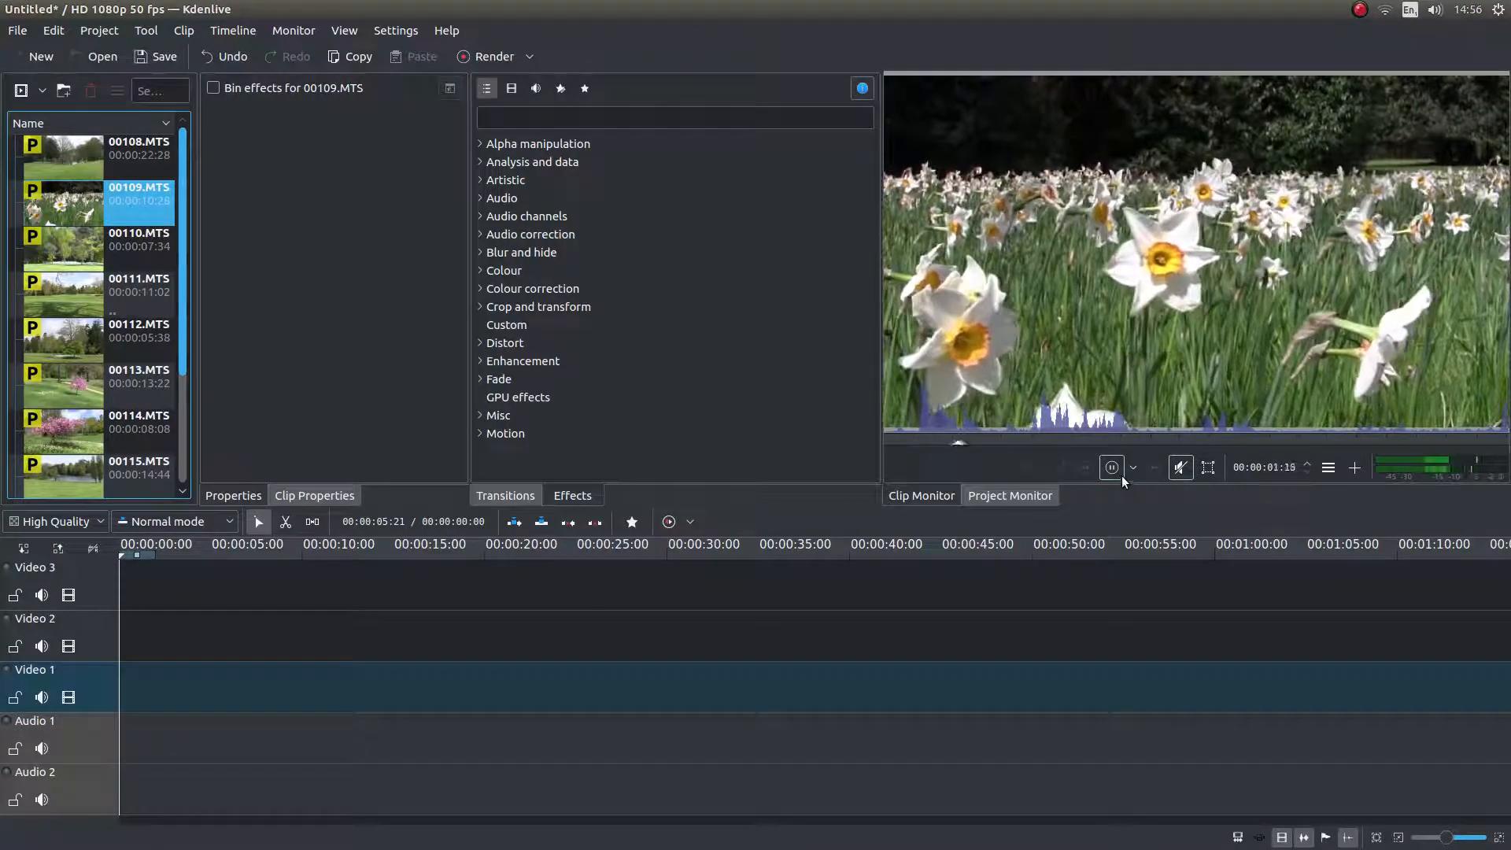
pyautogui.click(1111, 467)
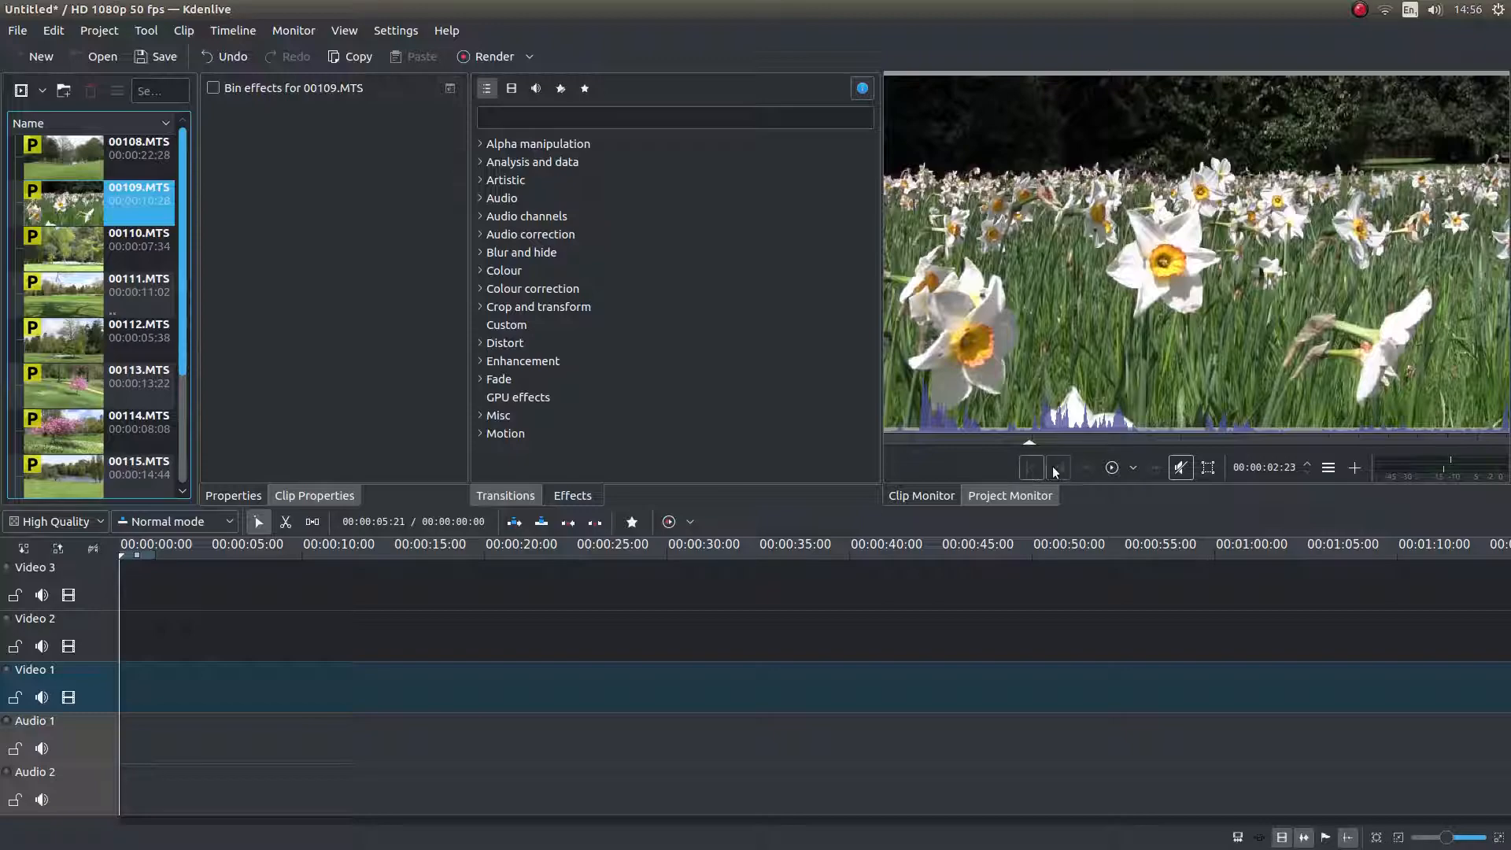
pyautogui.moveTo(1031, 467)
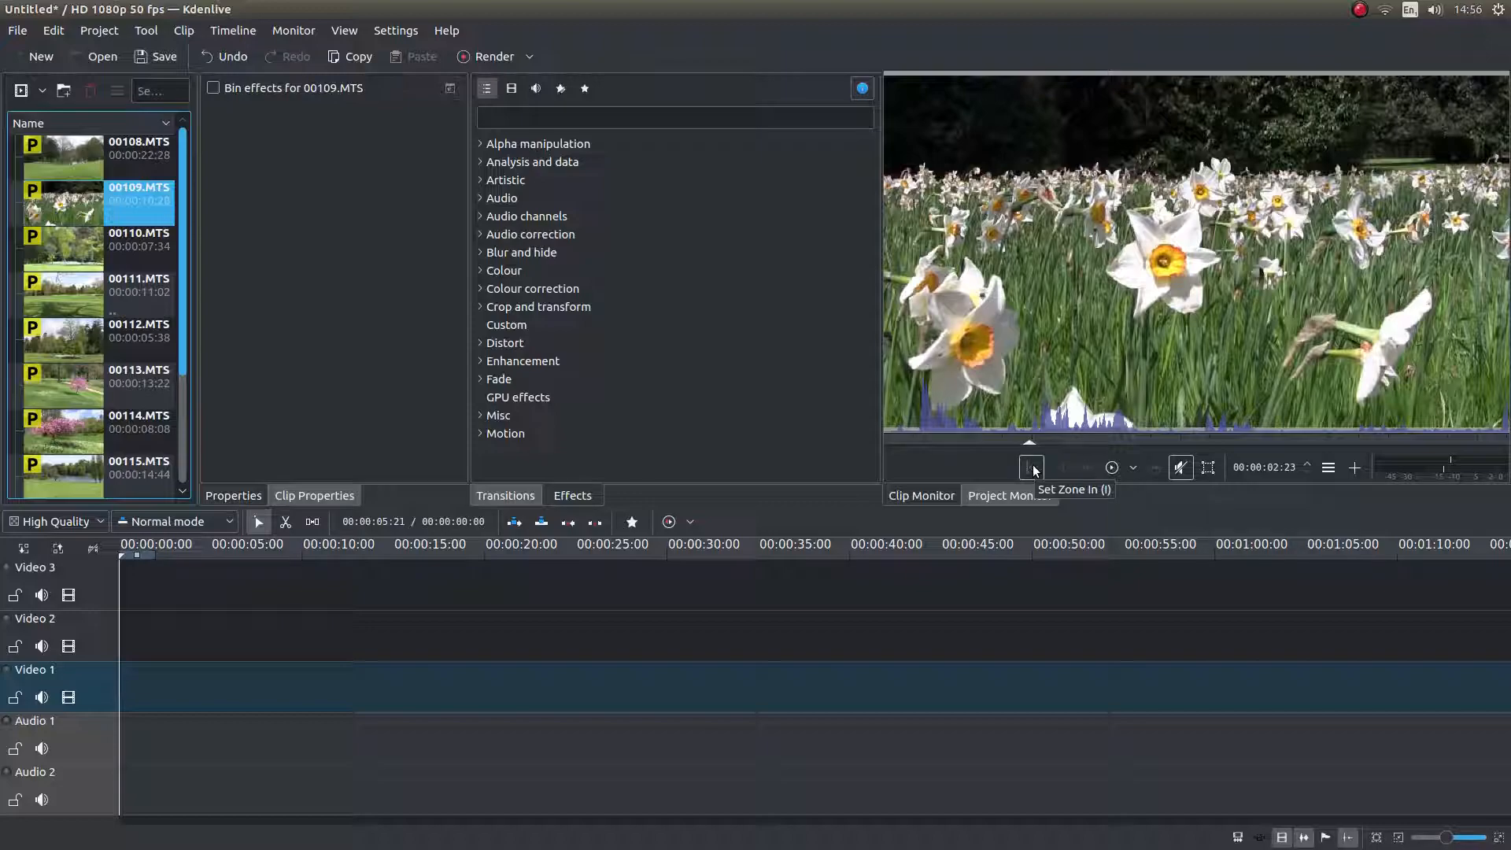
pyautogui.moveTo(1059, 472)
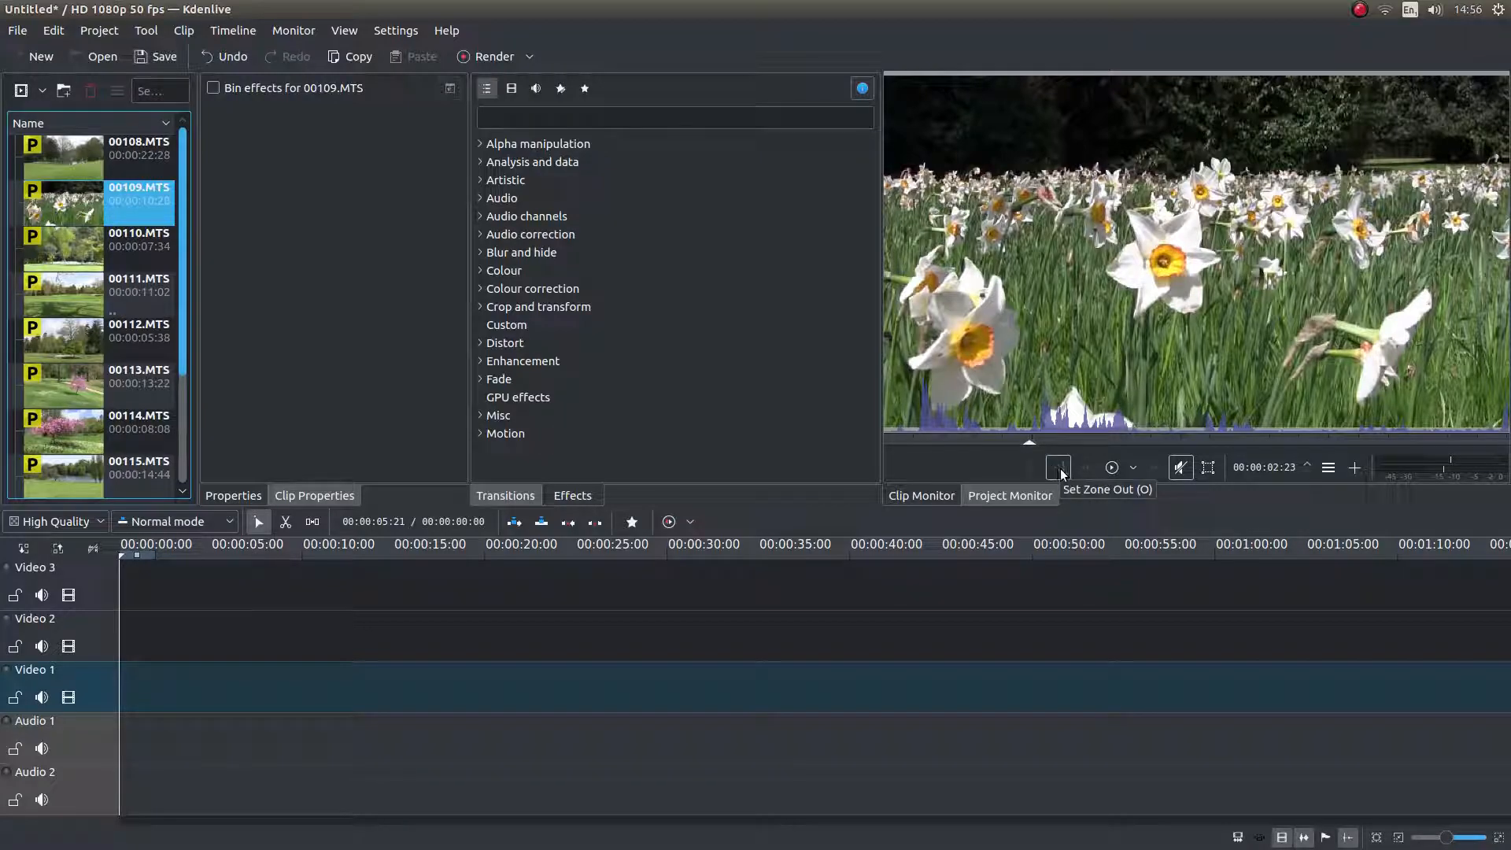
pyautogui.moveTo(1031, 469)
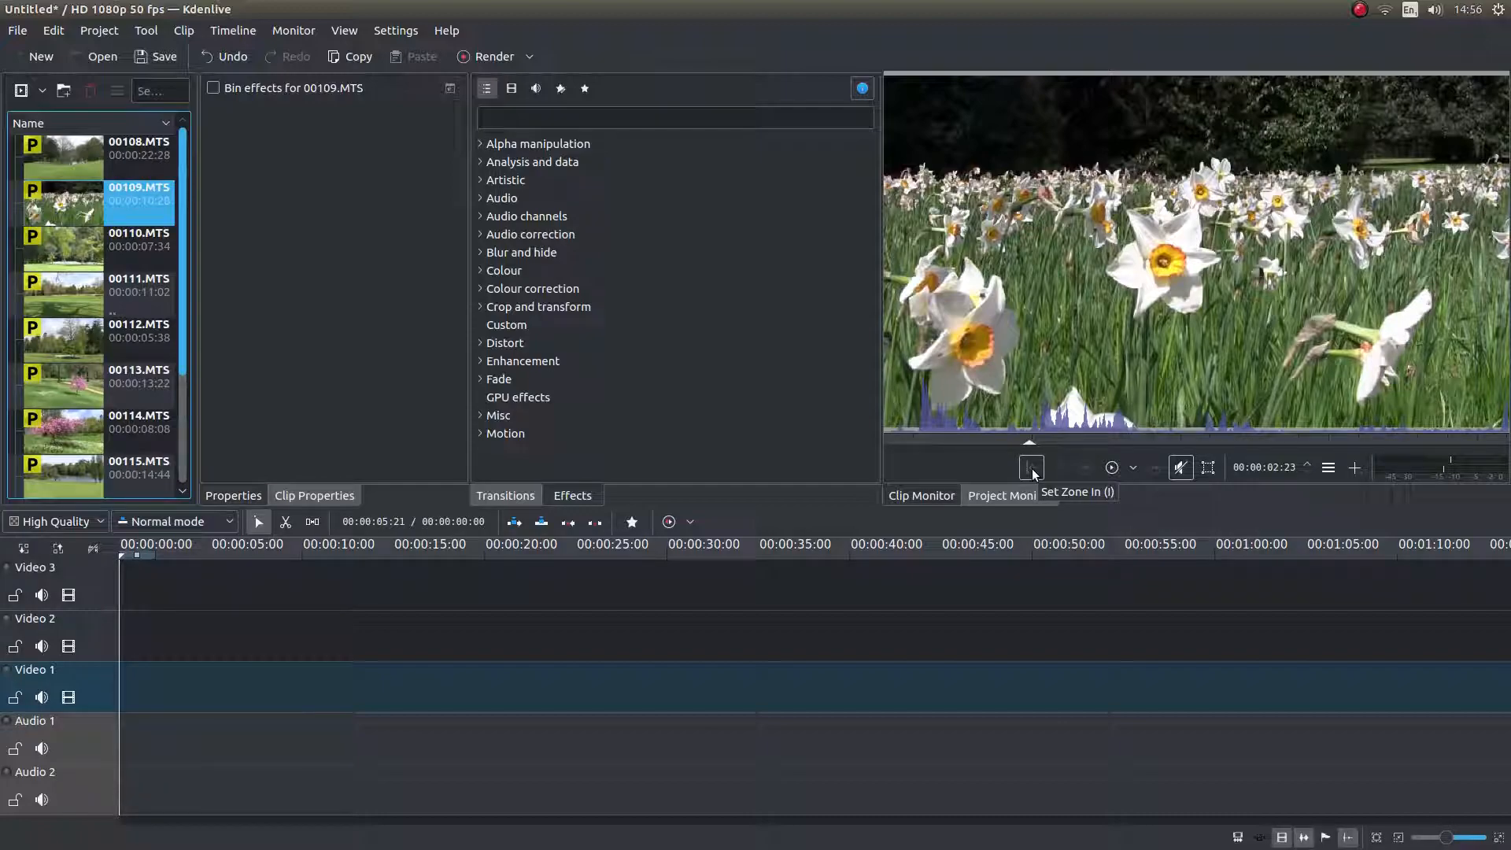
pyautogui.click(1030, 466)
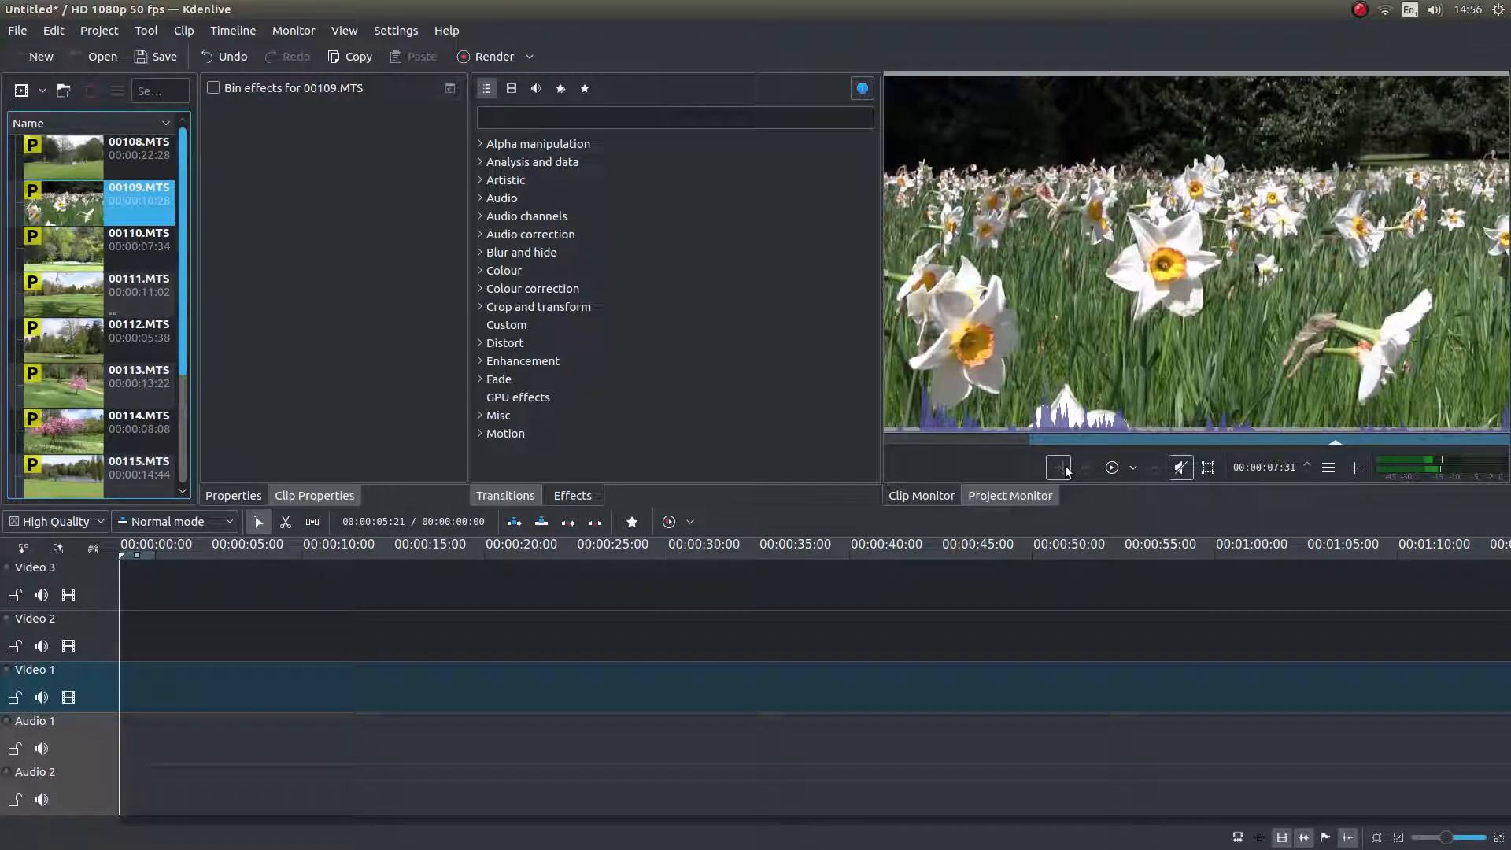
pyautogui.moveTo(1058, 467)
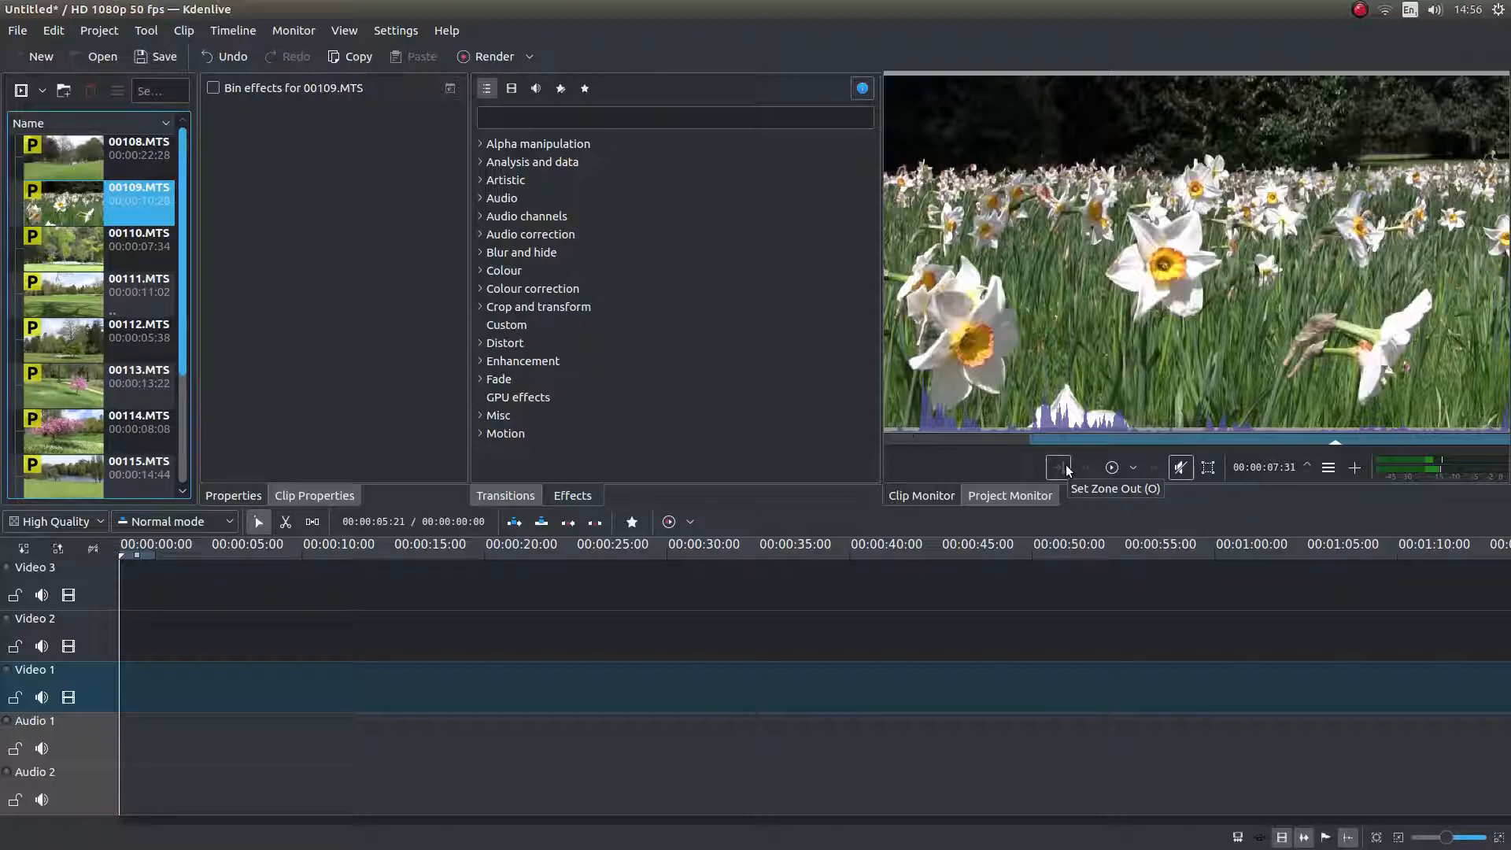
pyautogui.click(1057, 468)
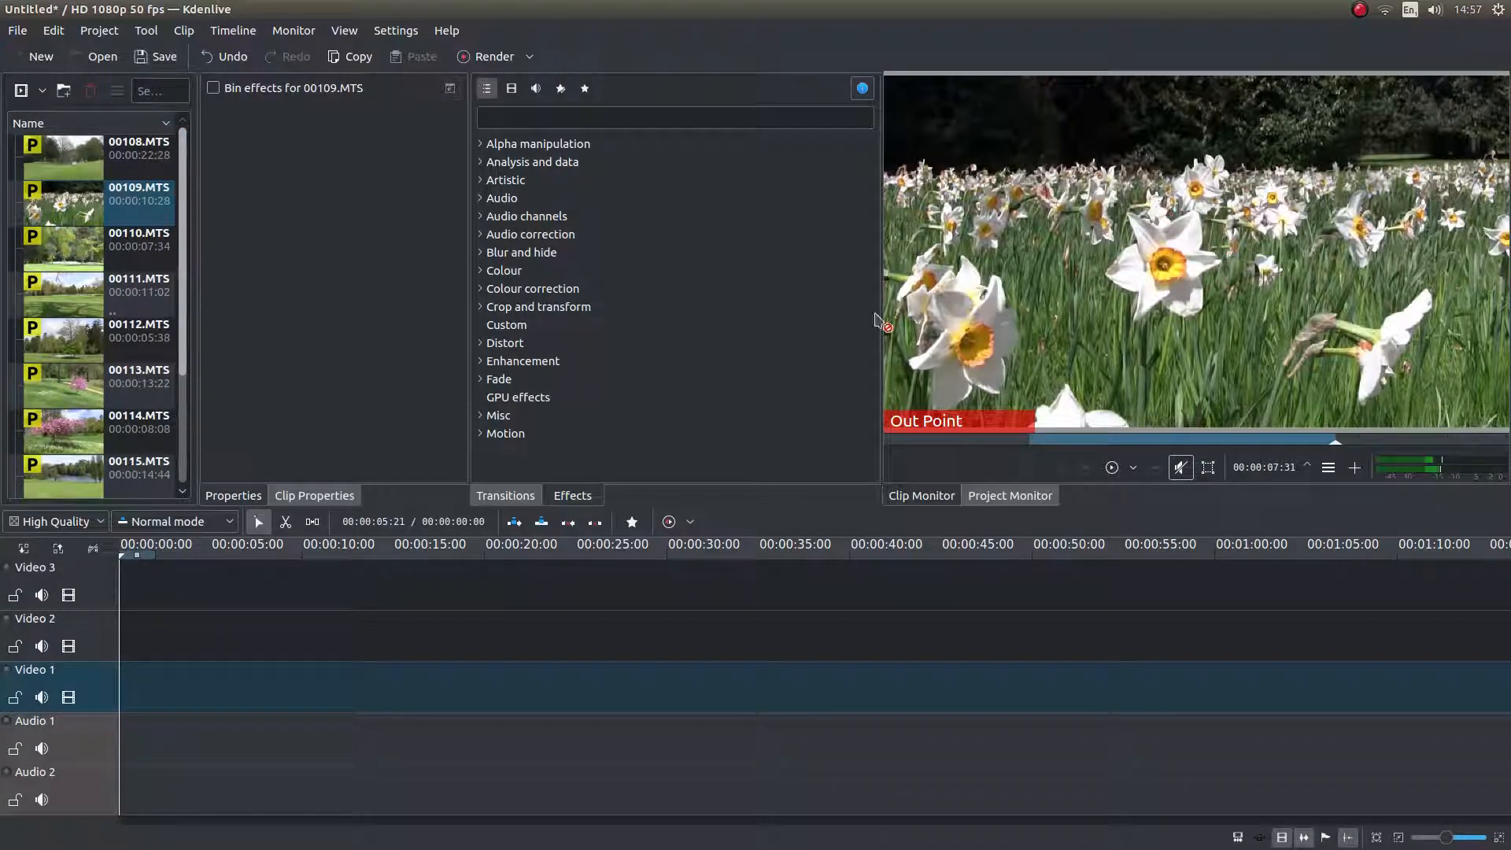
# Place the trimmed 00109 zone on Video 3 and slide it to 00:00:00:00
pyautogui.moveTo(63, 203); pyautogui.dragTo(354, 584)
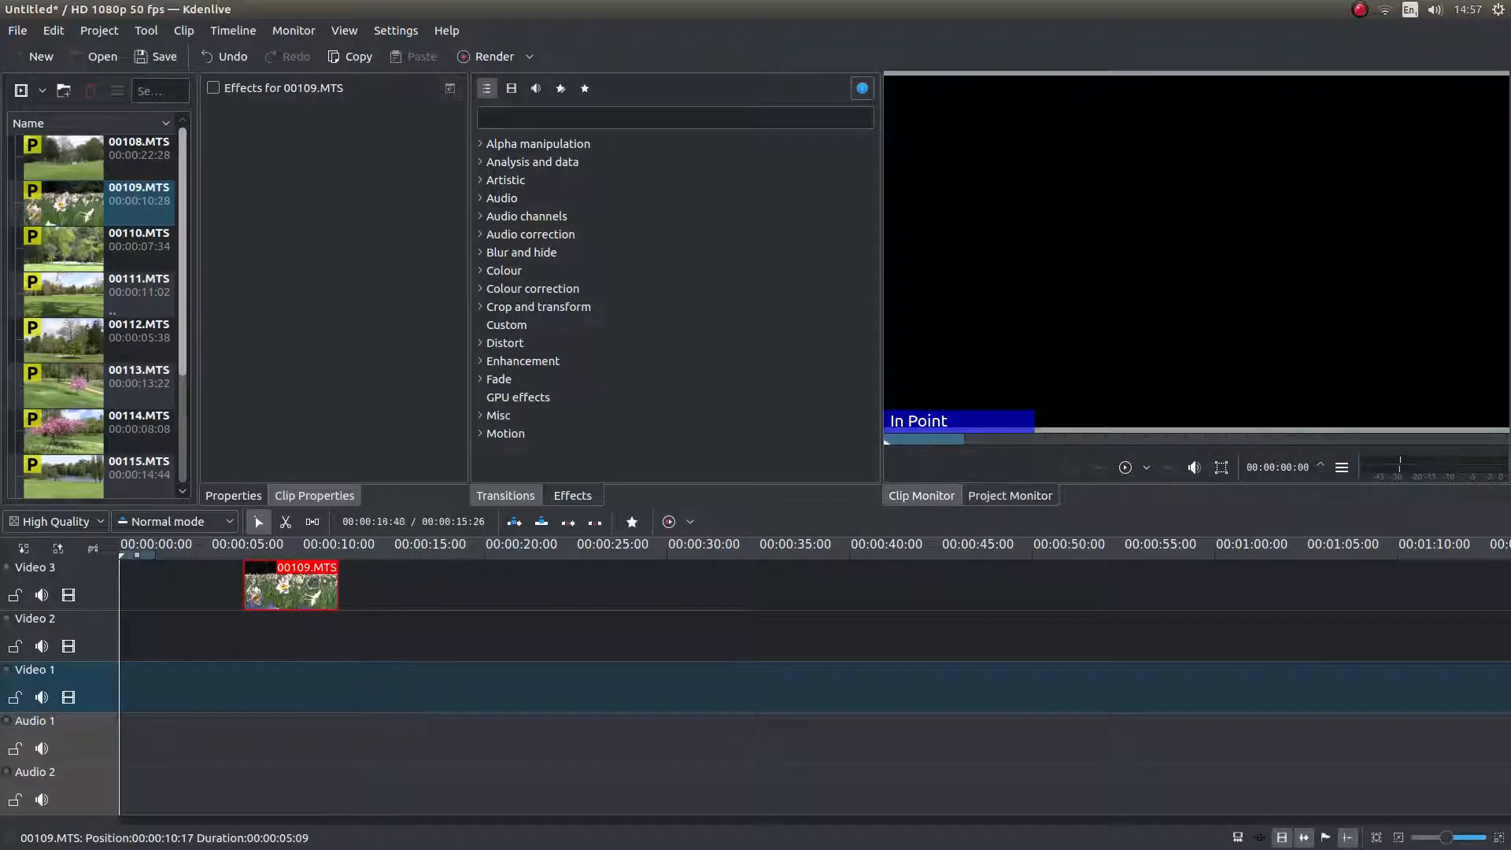
pyautogui.moveTo(289, 586); pyautogui.dragTo(163, 585)
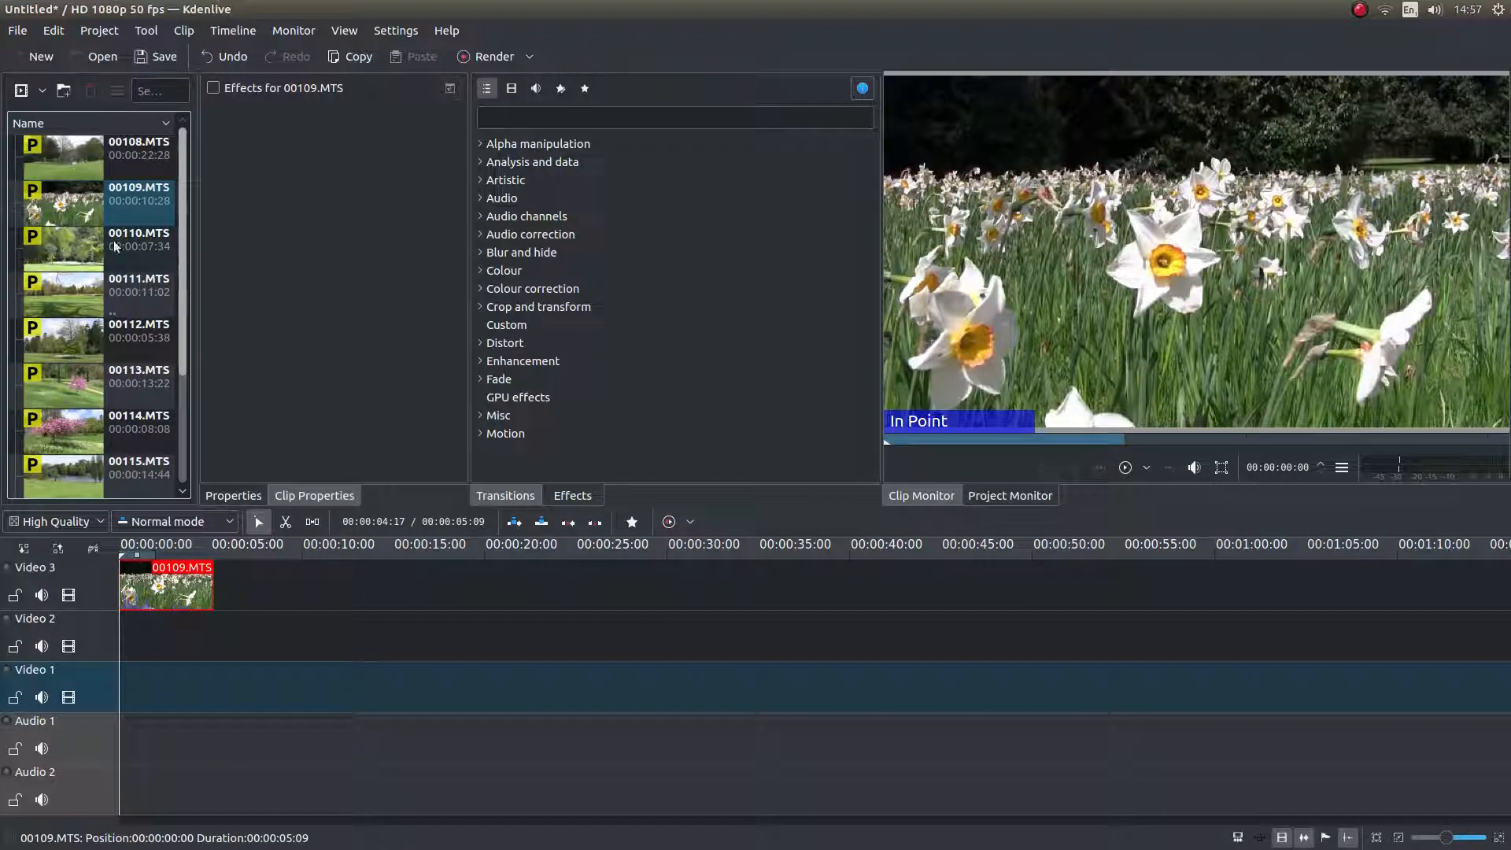
# Mark a zone on clip 00110 and add it to Video 3 right after 00109
pyautogui.click(113, 246)
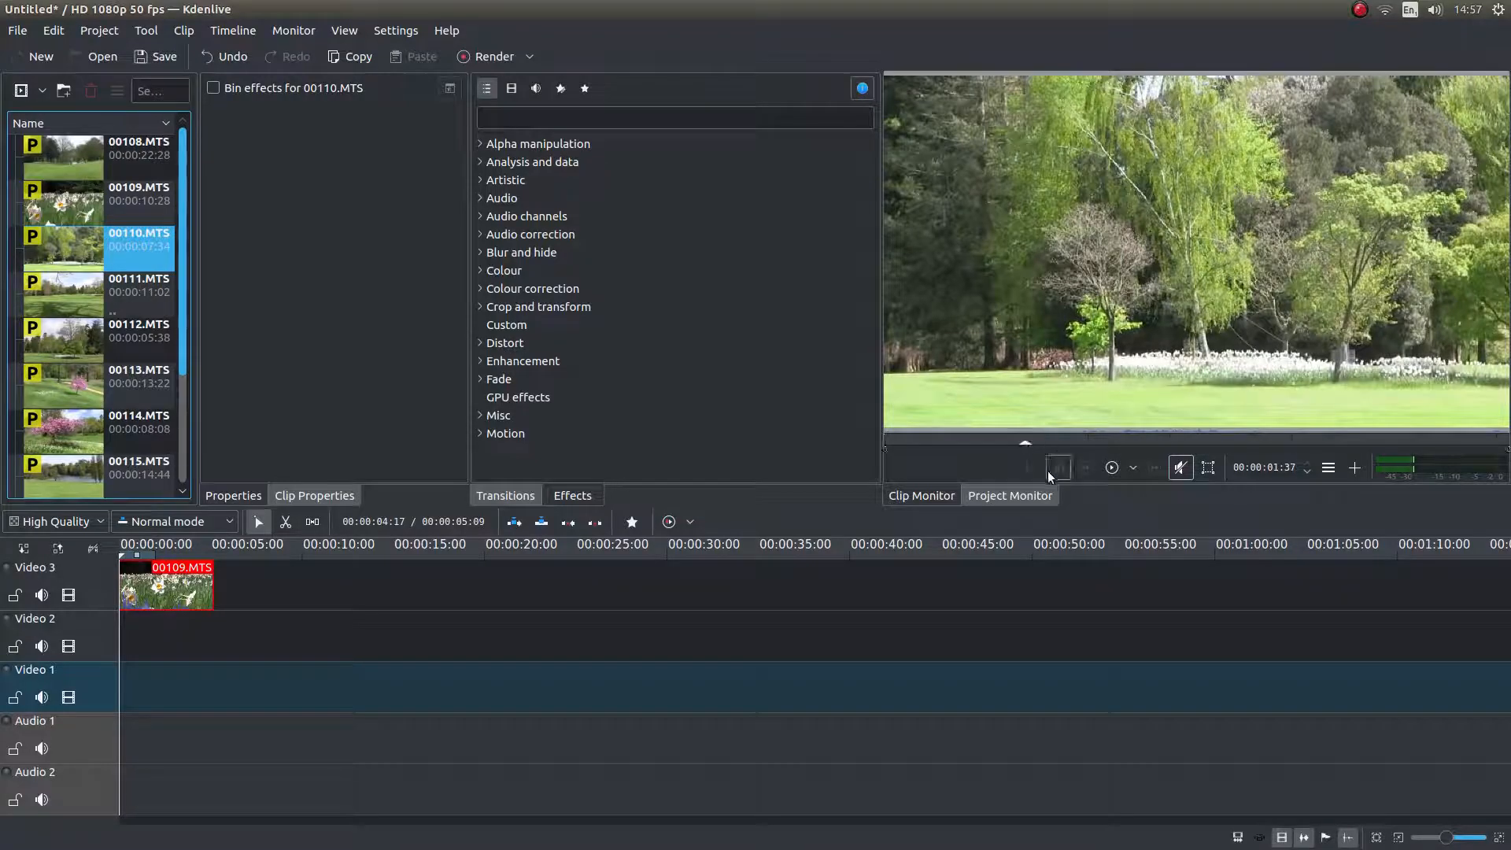
pyautogui.click(1030, 466)
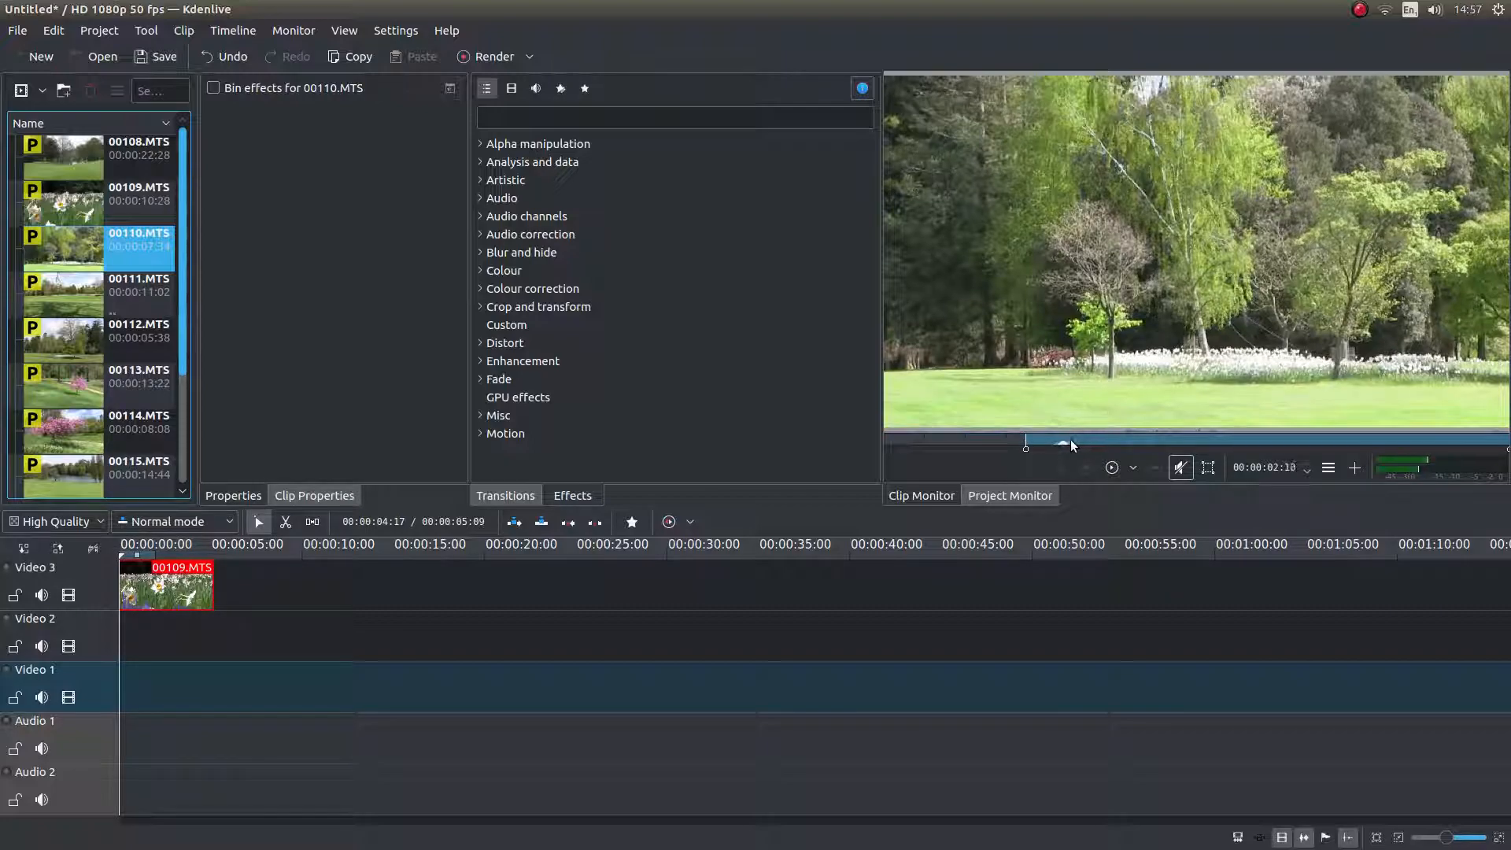
pyautogui.moveTo(1070, 444); pyautogui.dragTo(1306, 444)
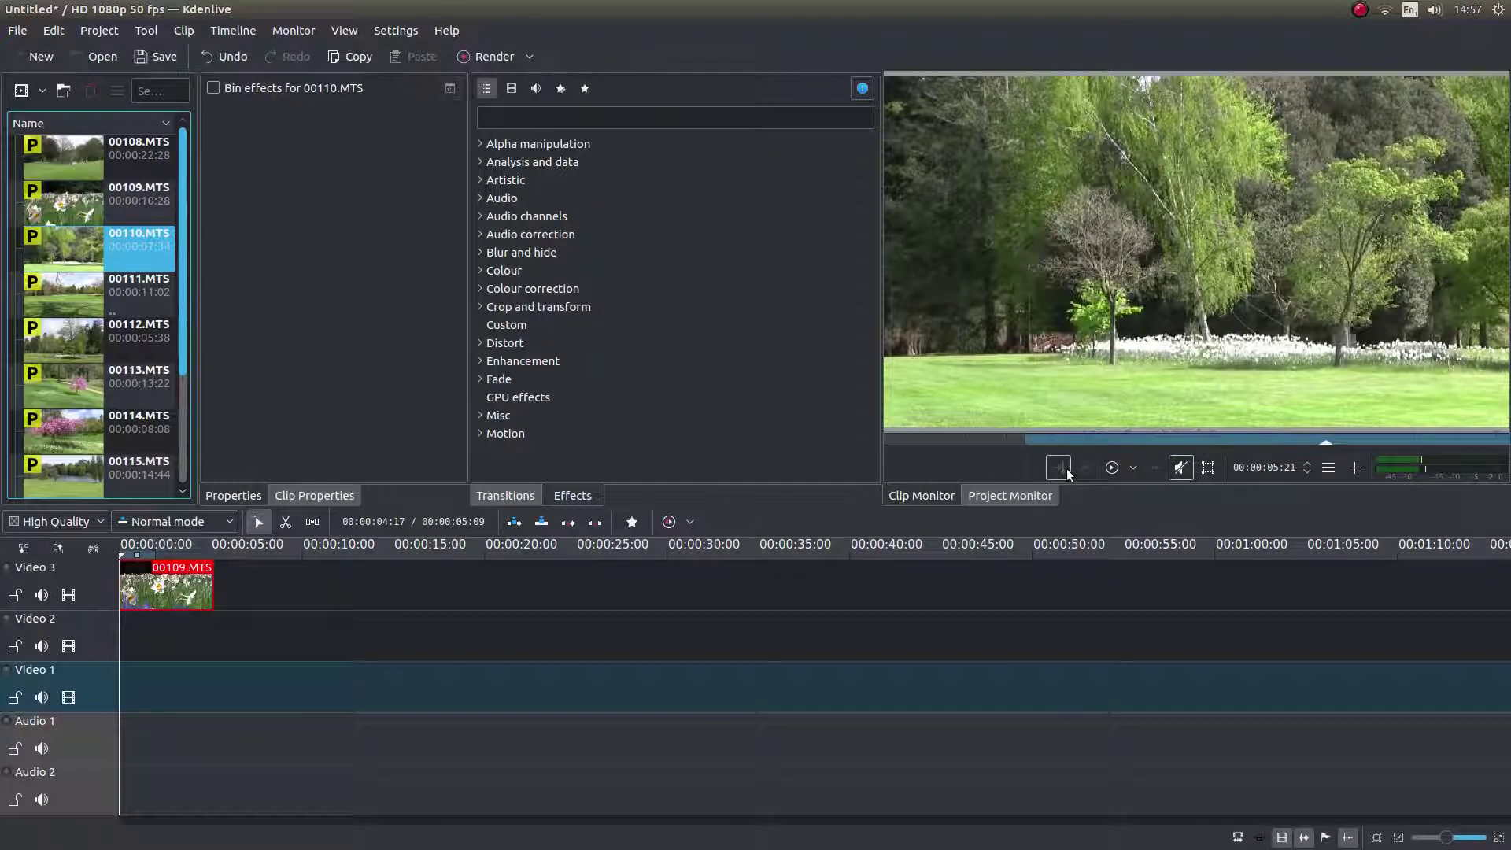
pyautogui.moveTo(1059, 468)
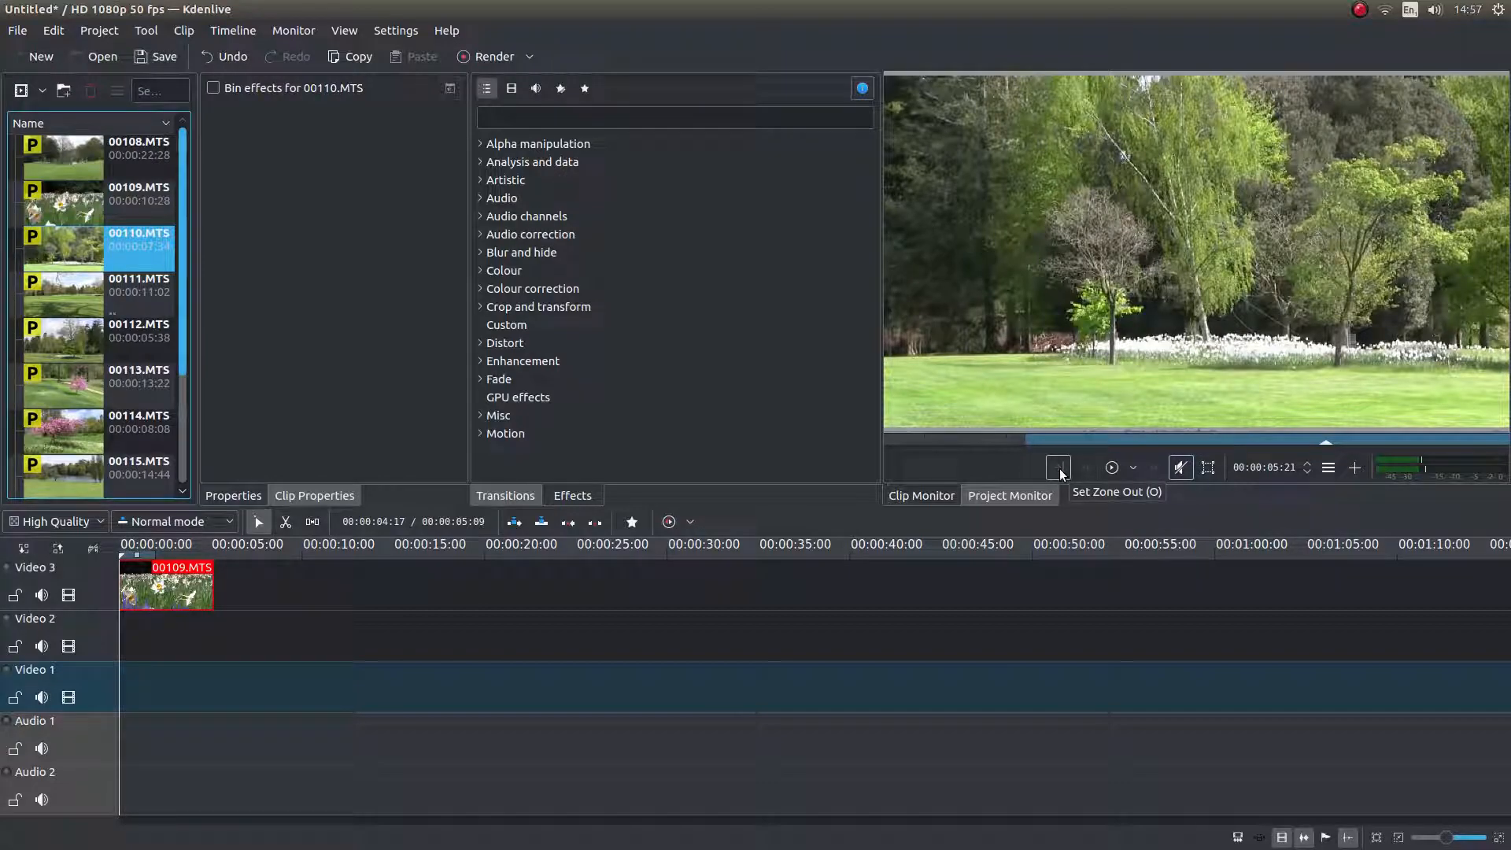
pyautogui.click(1057, 467)
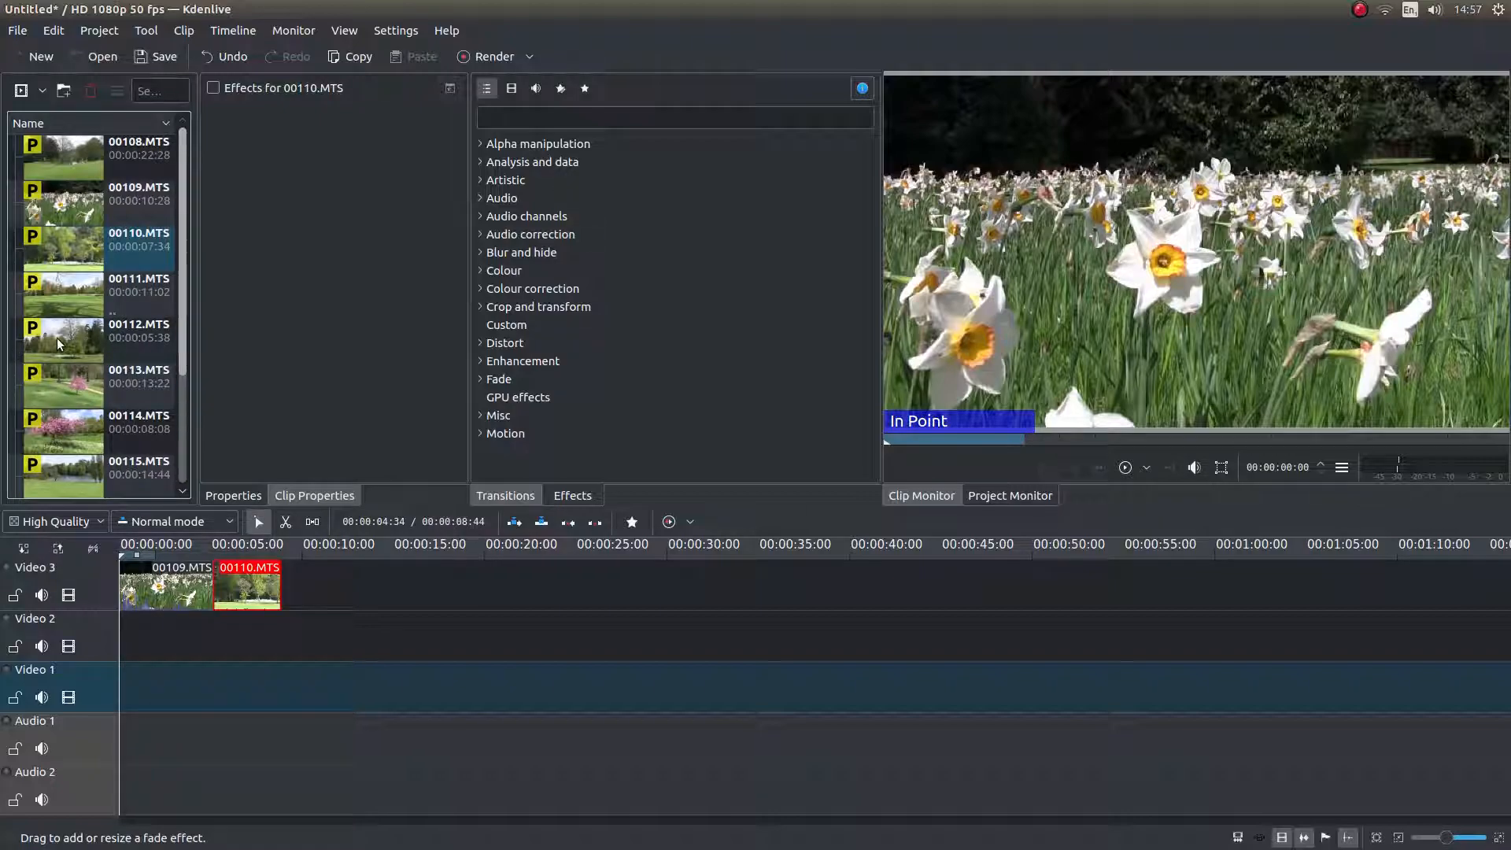
# Preview clips 00112, 00113 and 00114, leaving the pink-blossom clip 00114 loaded
pyautogui.click(139, 331)
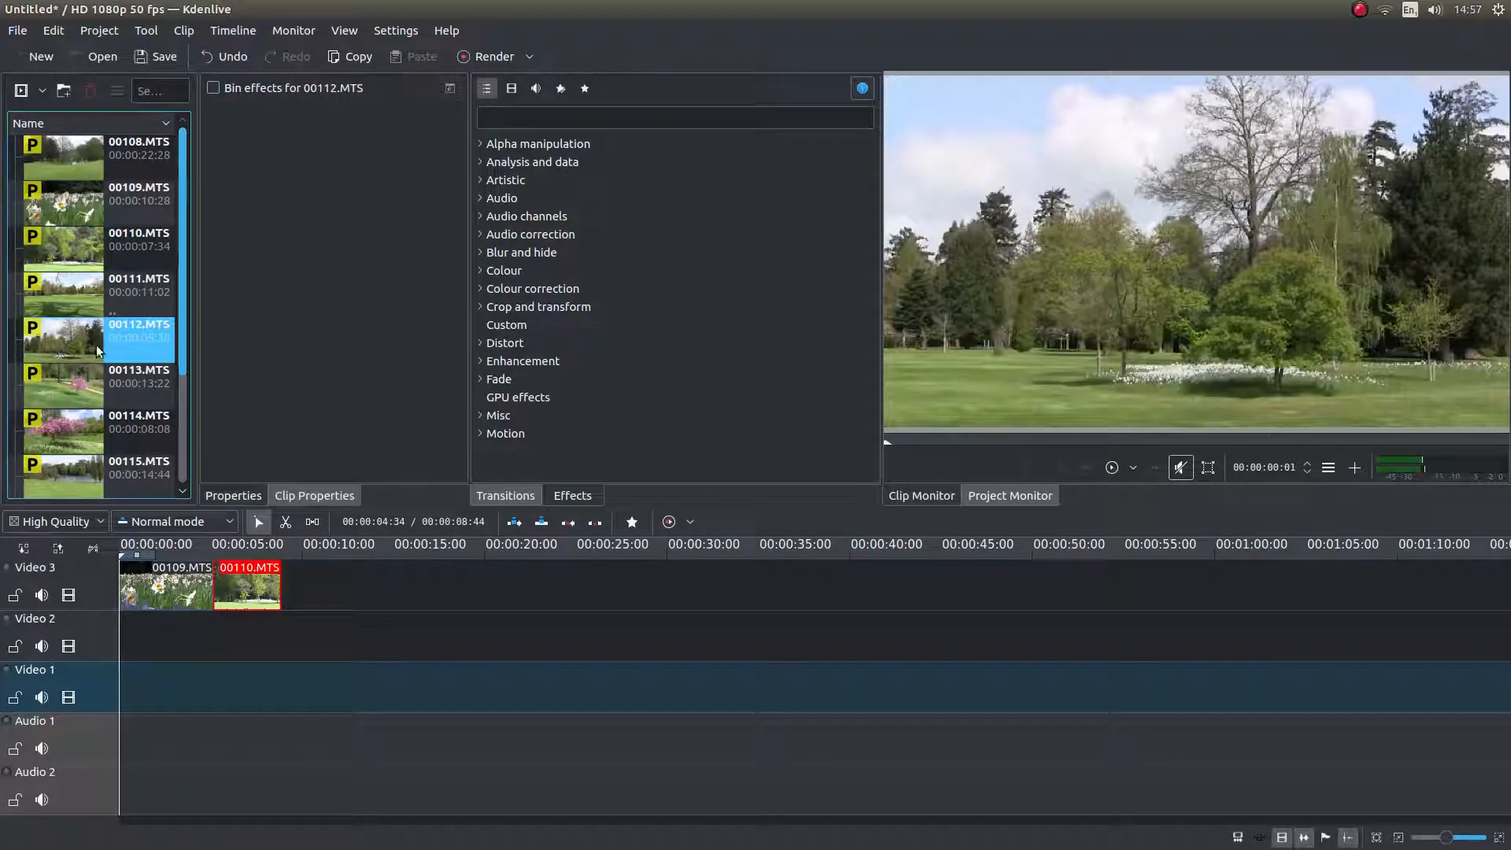
pyautogui.click(1111, 467)
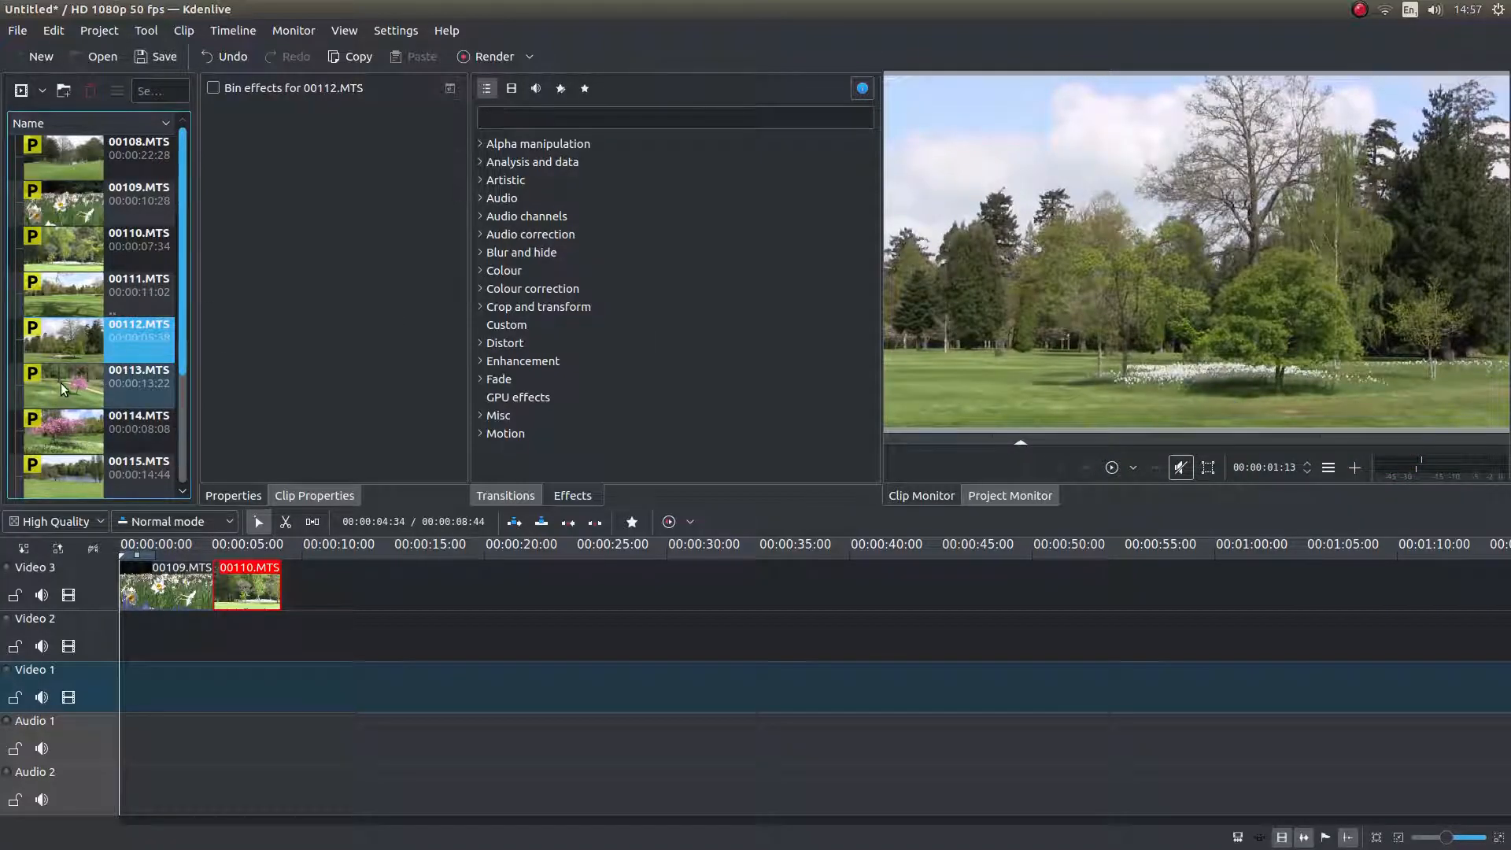
pyautogui.click(139, 376)
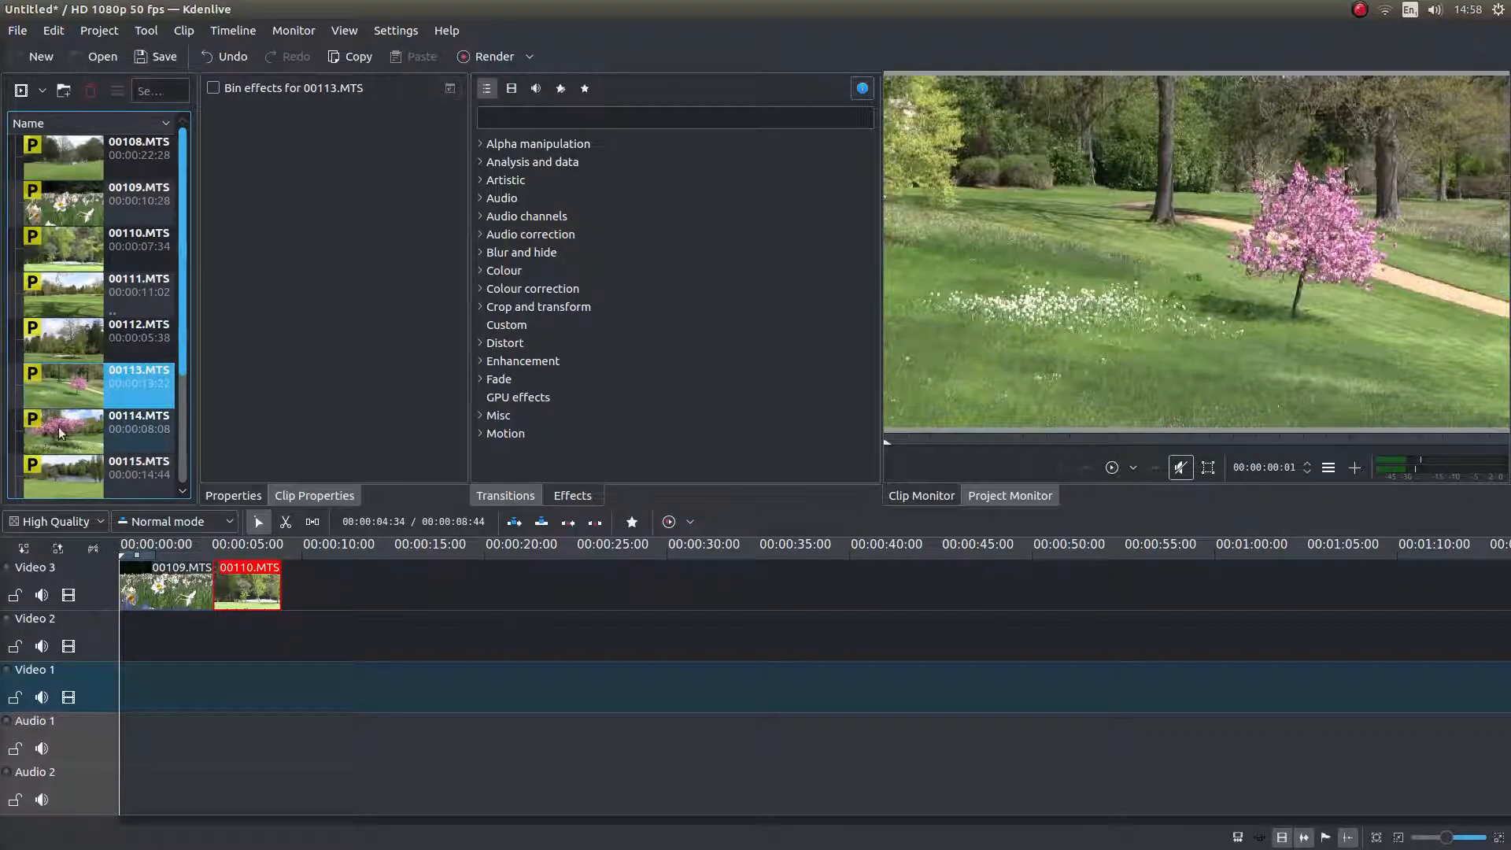
pyautogui.click(110, 428)
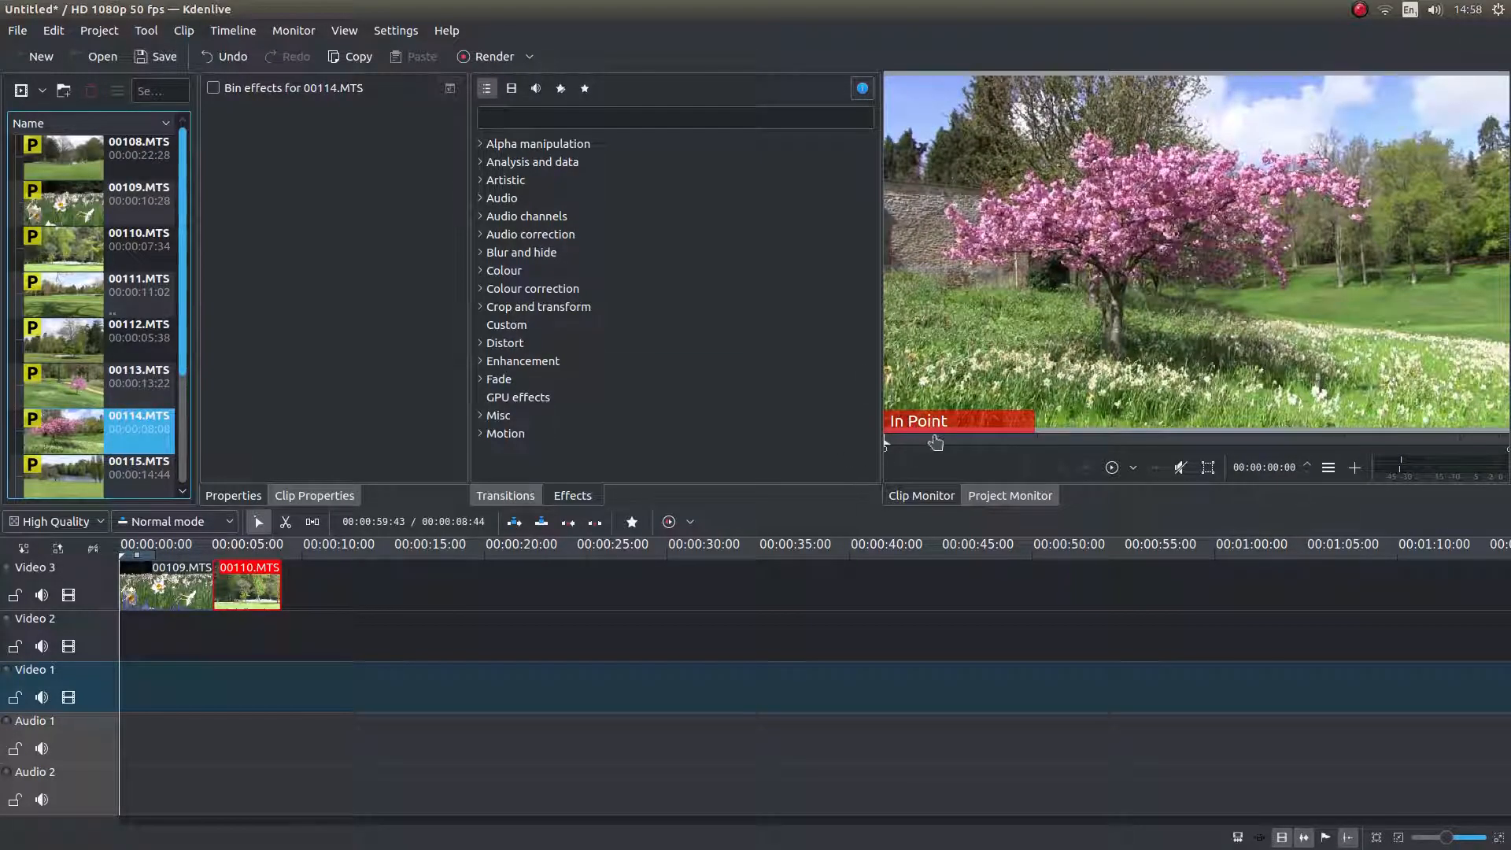
# Mark the 00114 excerpt's zone and append it to Video 3 after 00110
pyautogui.click(1111, 467)
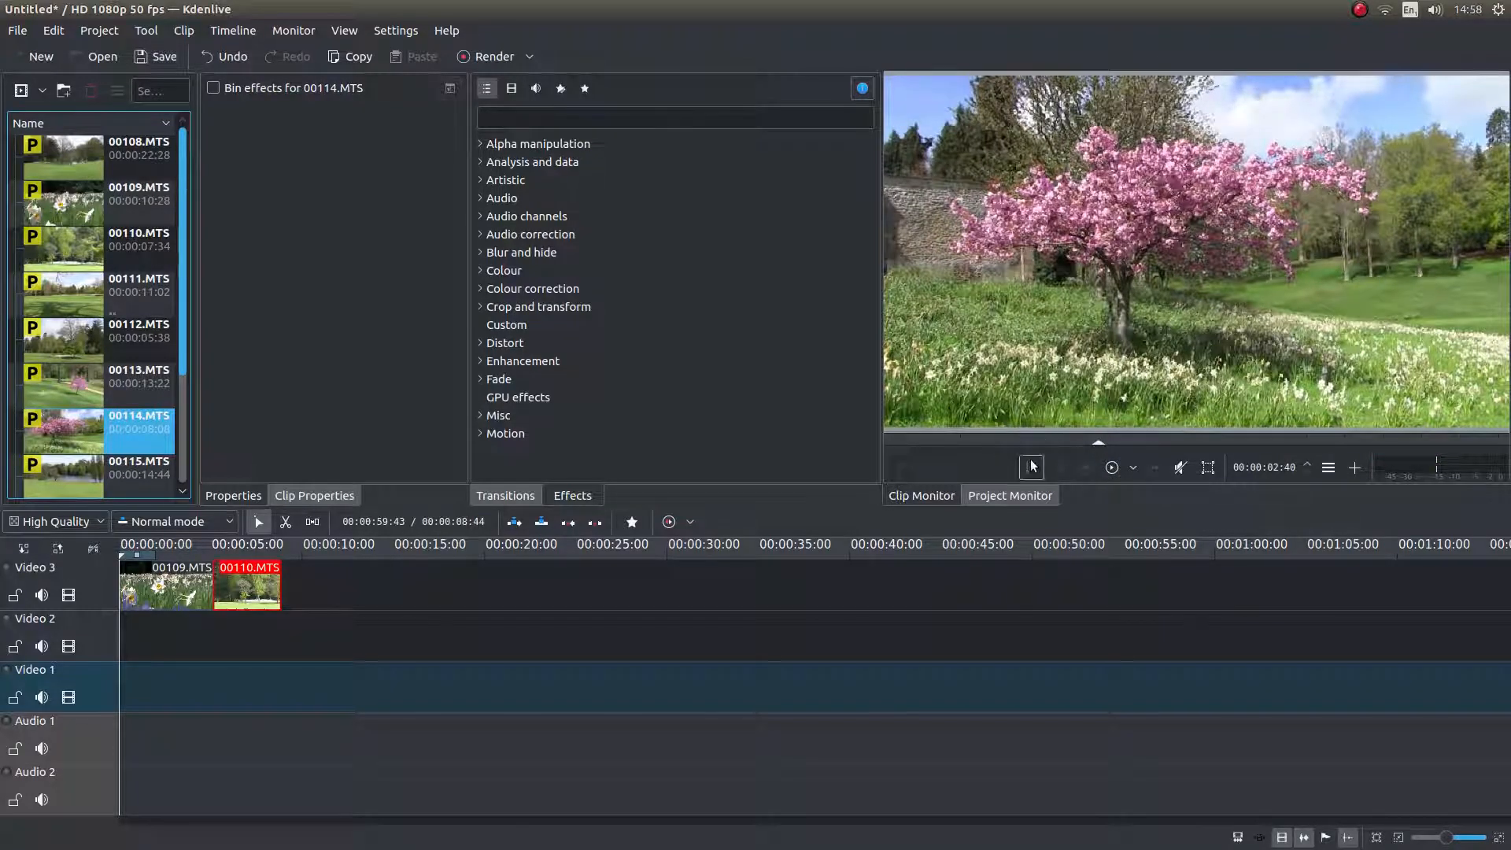
pyautogui.moveTo(1031, 469)
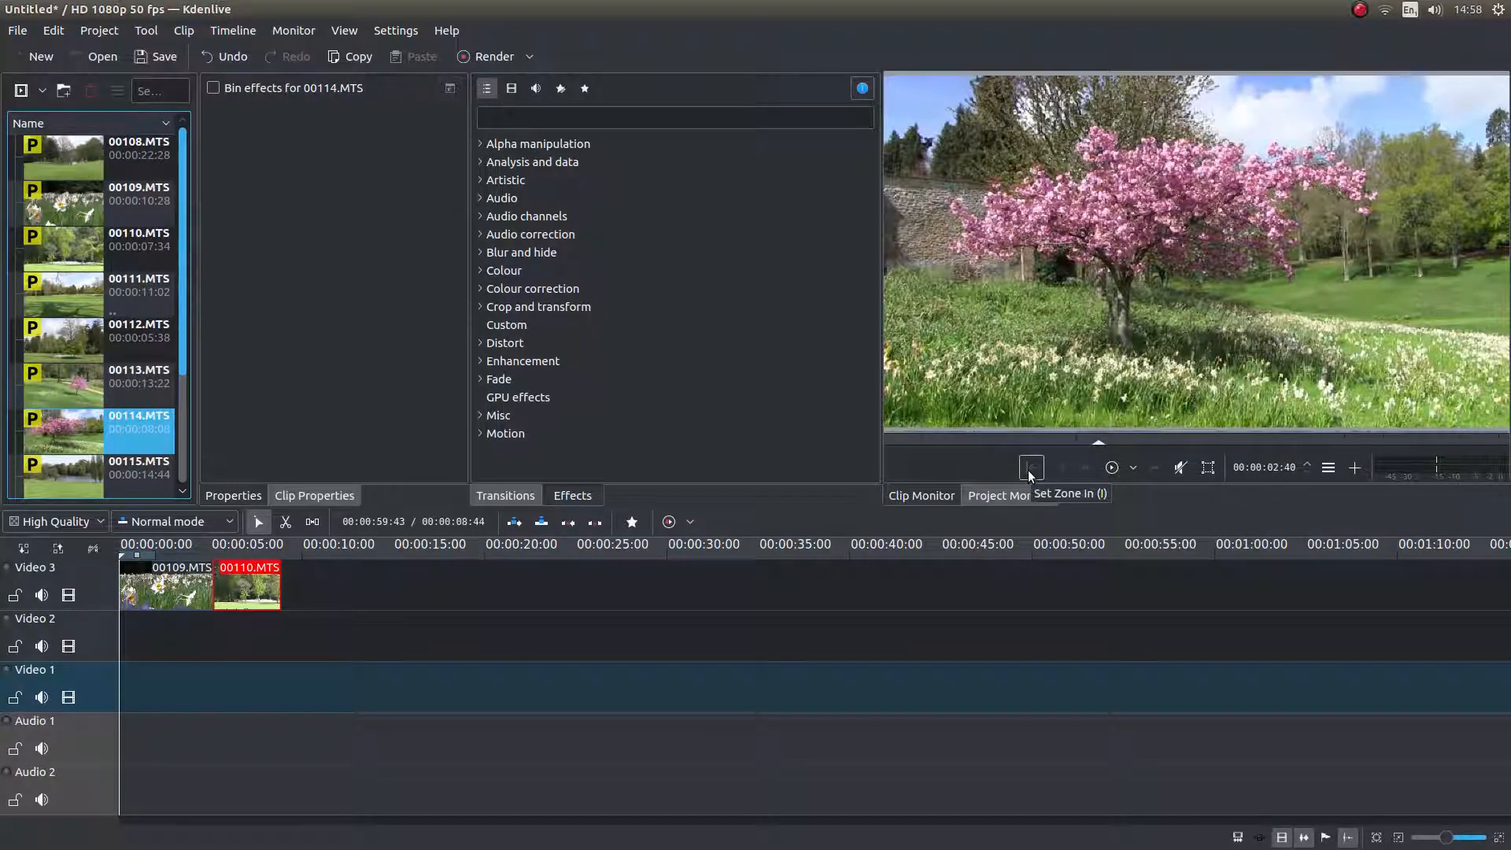
pyautogui.click(1031, 467)
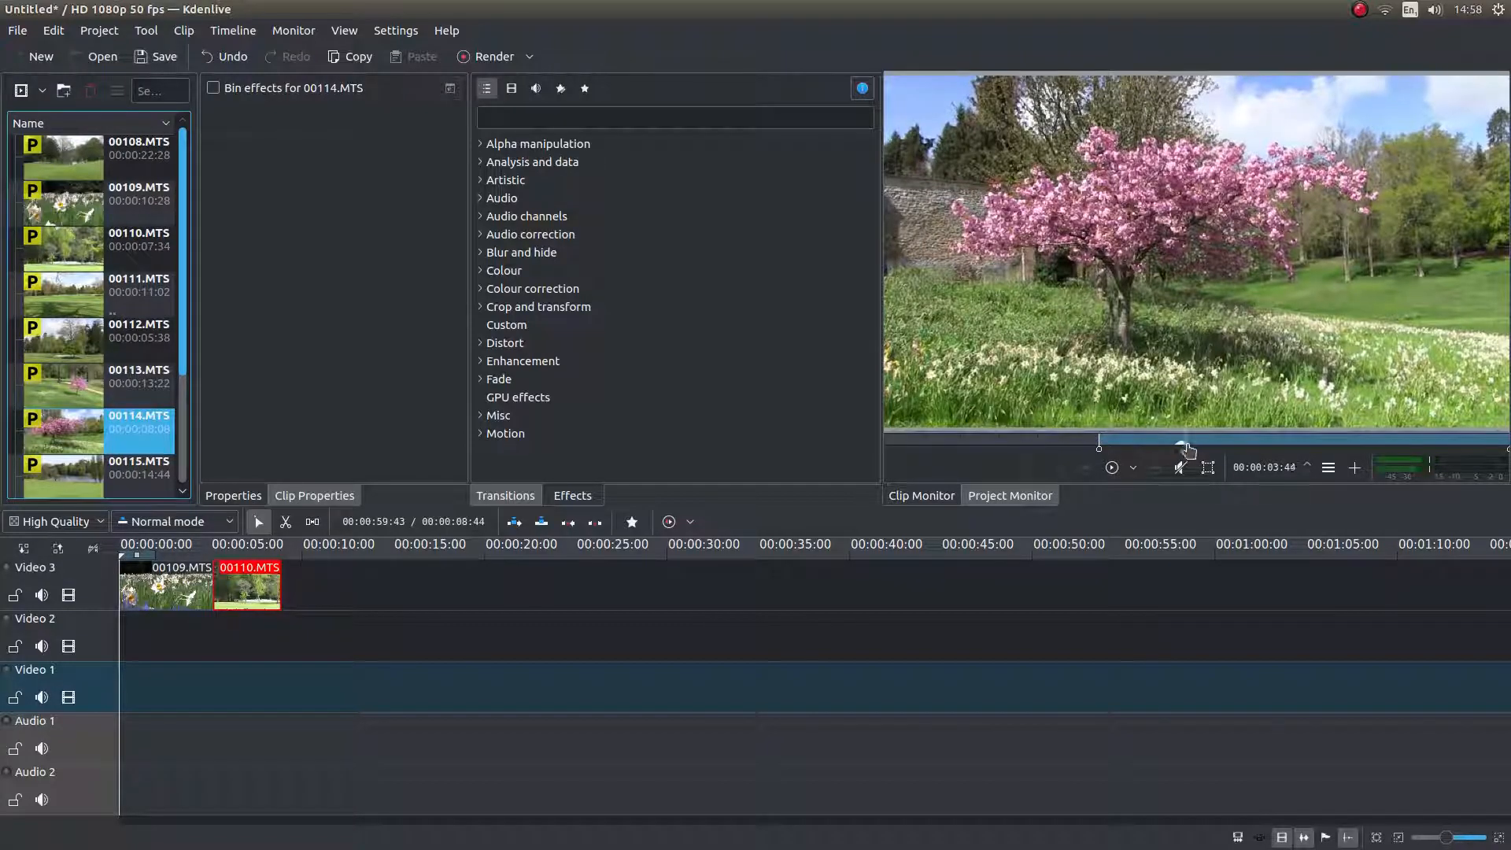
pyautogui.moveTo(1185, 441); pyautogui.dragTo(1335, 440)
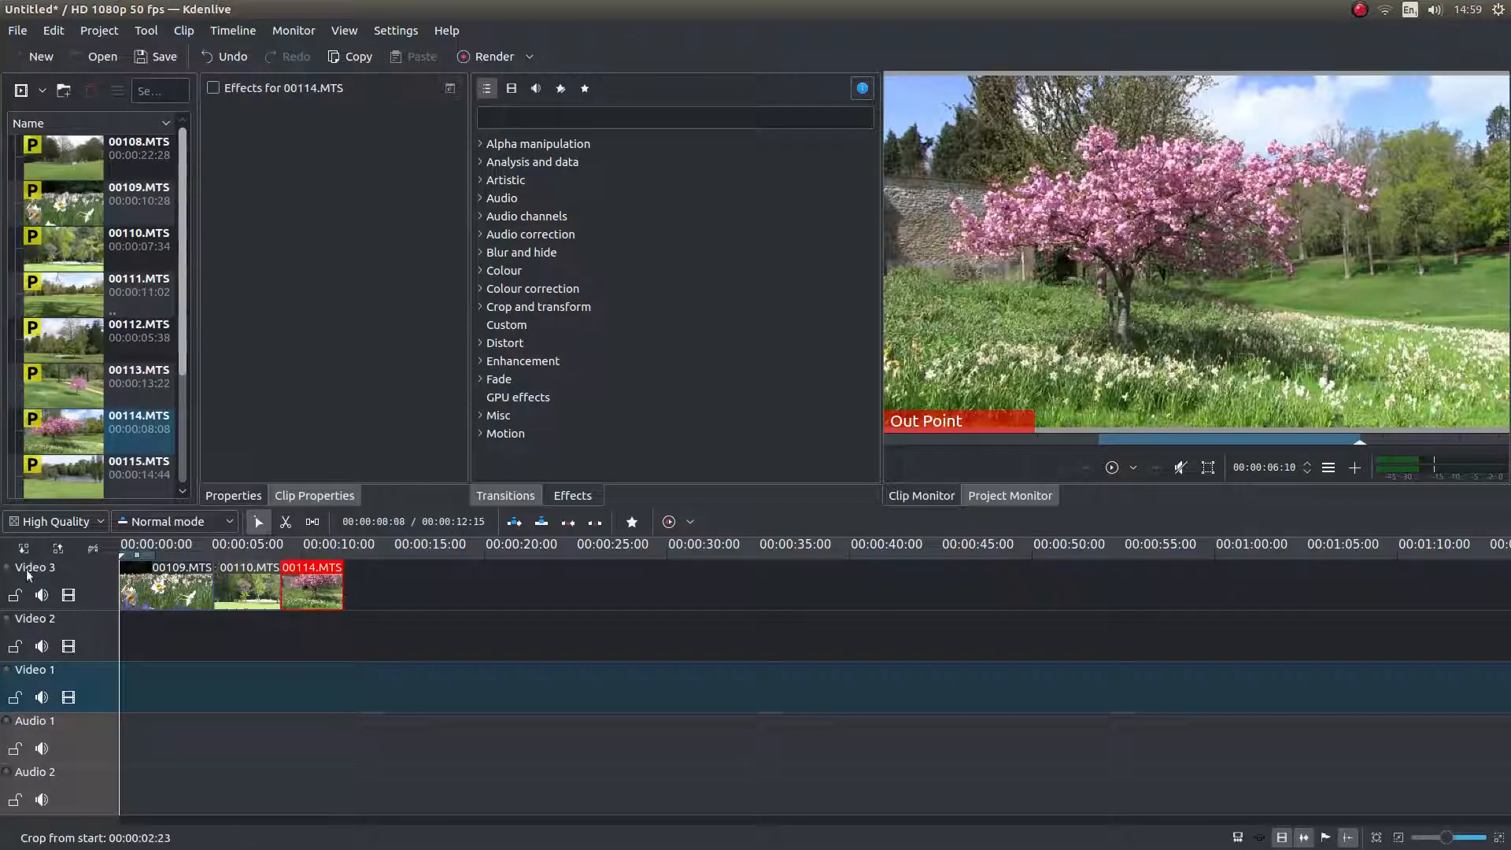
pyautogui.scroll(-3)
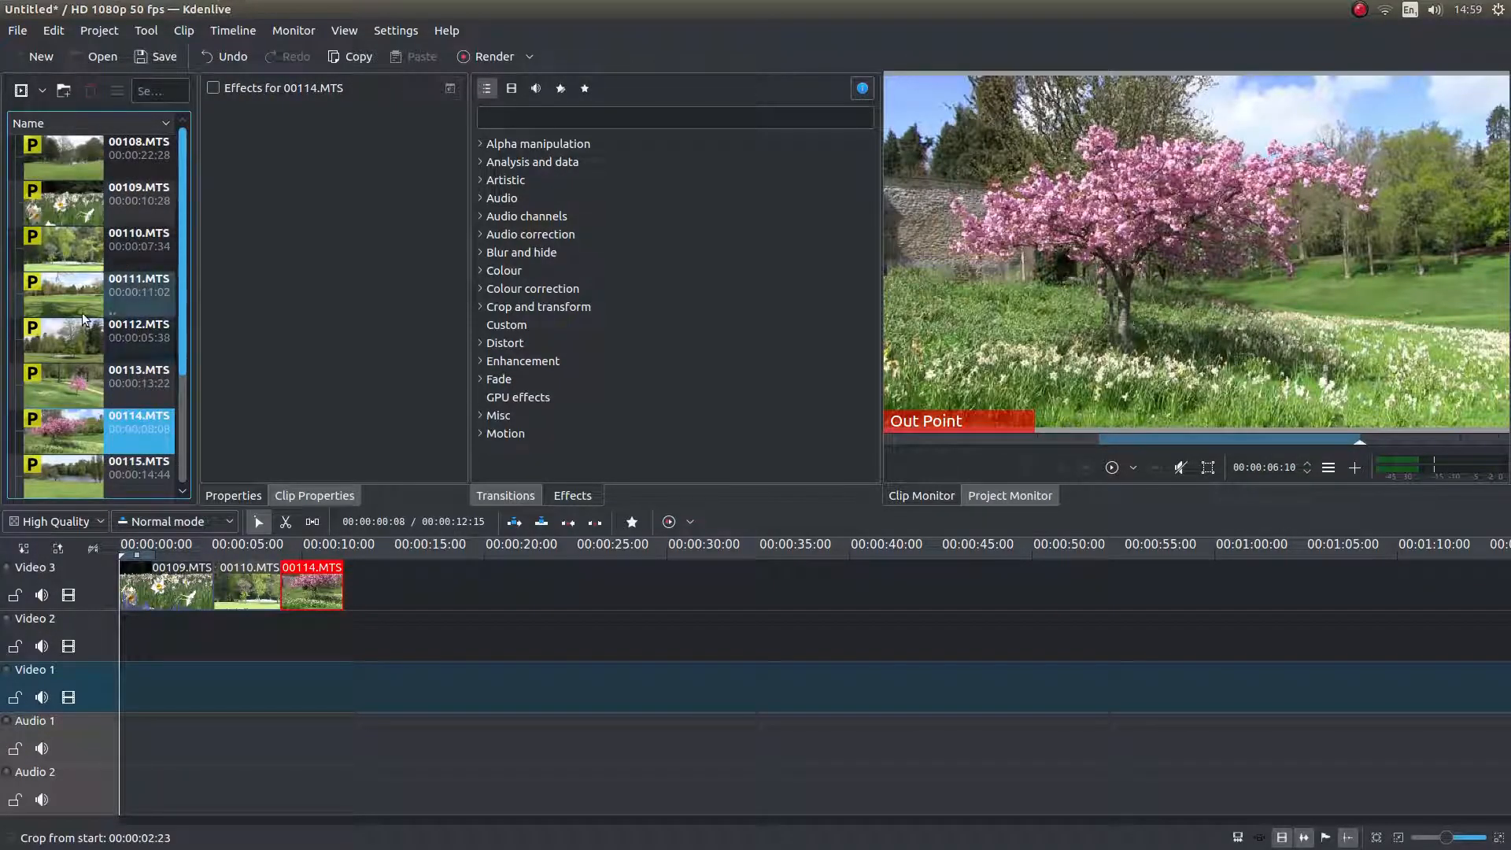
pyautogui.scroll(-3)
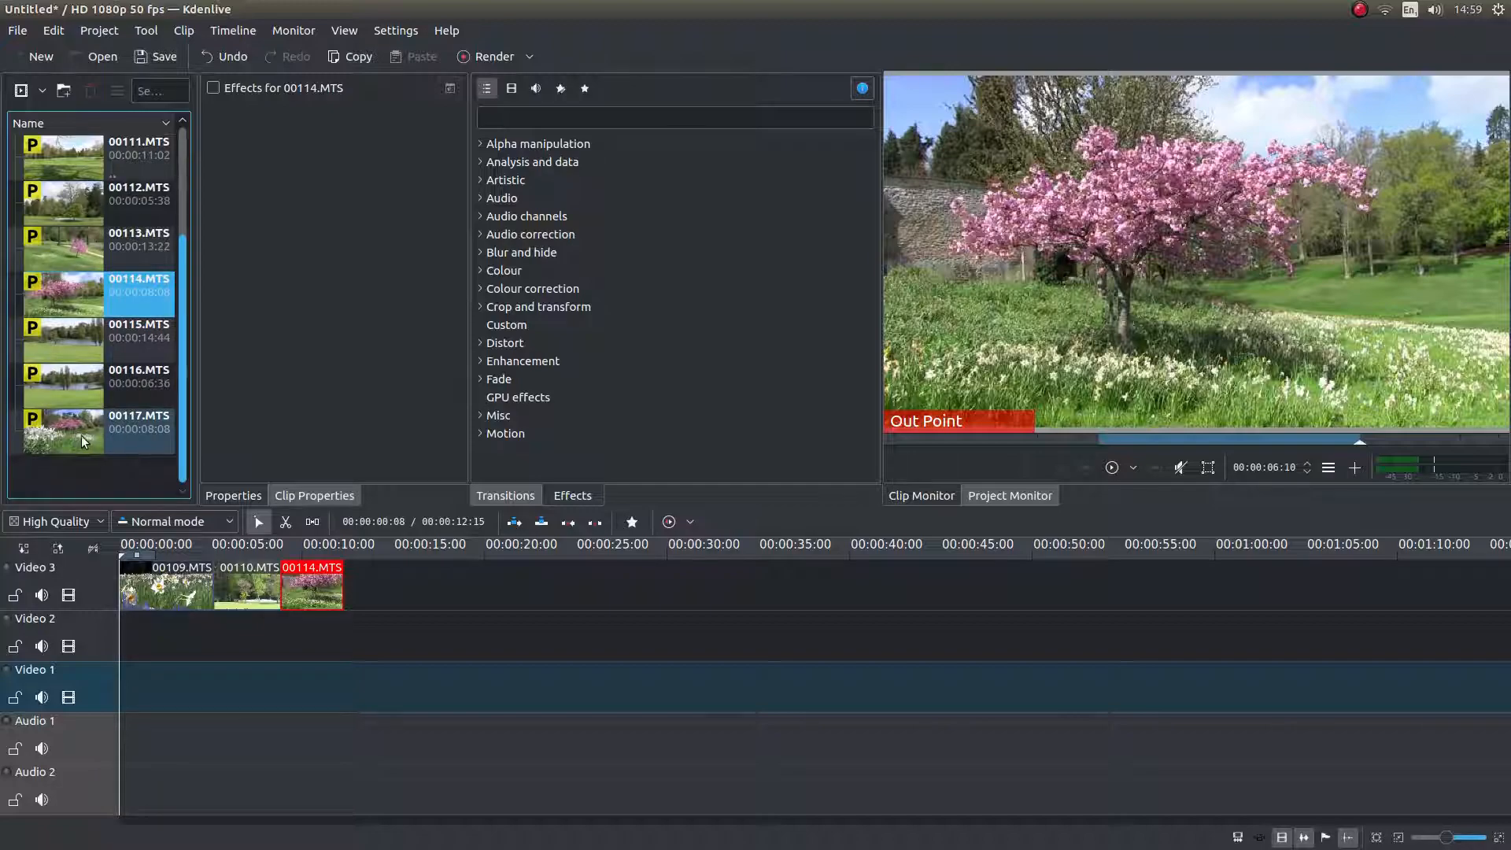
pyautogui.moveTo(222, 234)
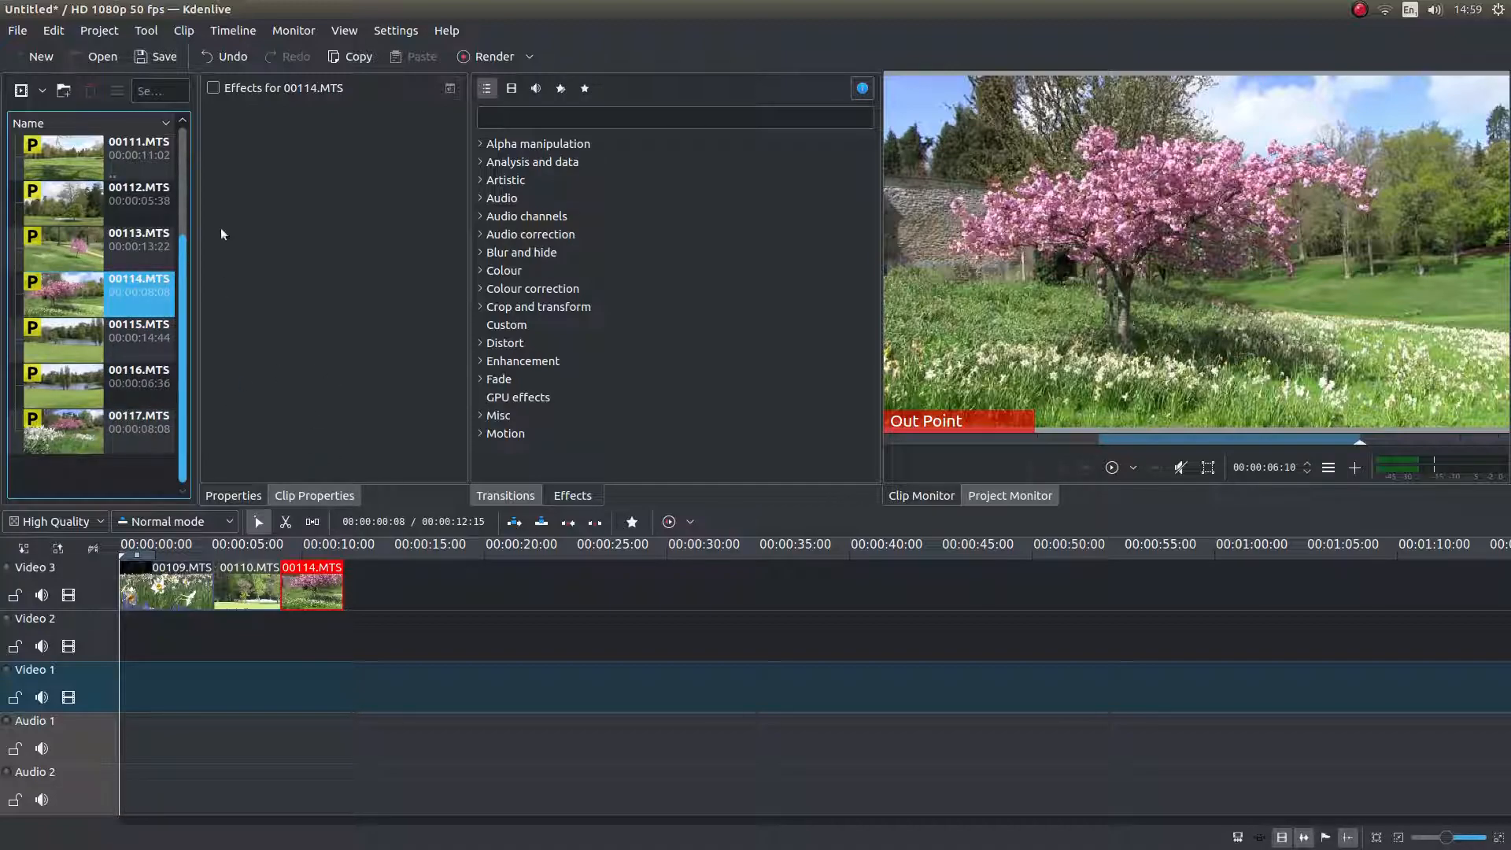
pyautogui.moveTo(312, 238)
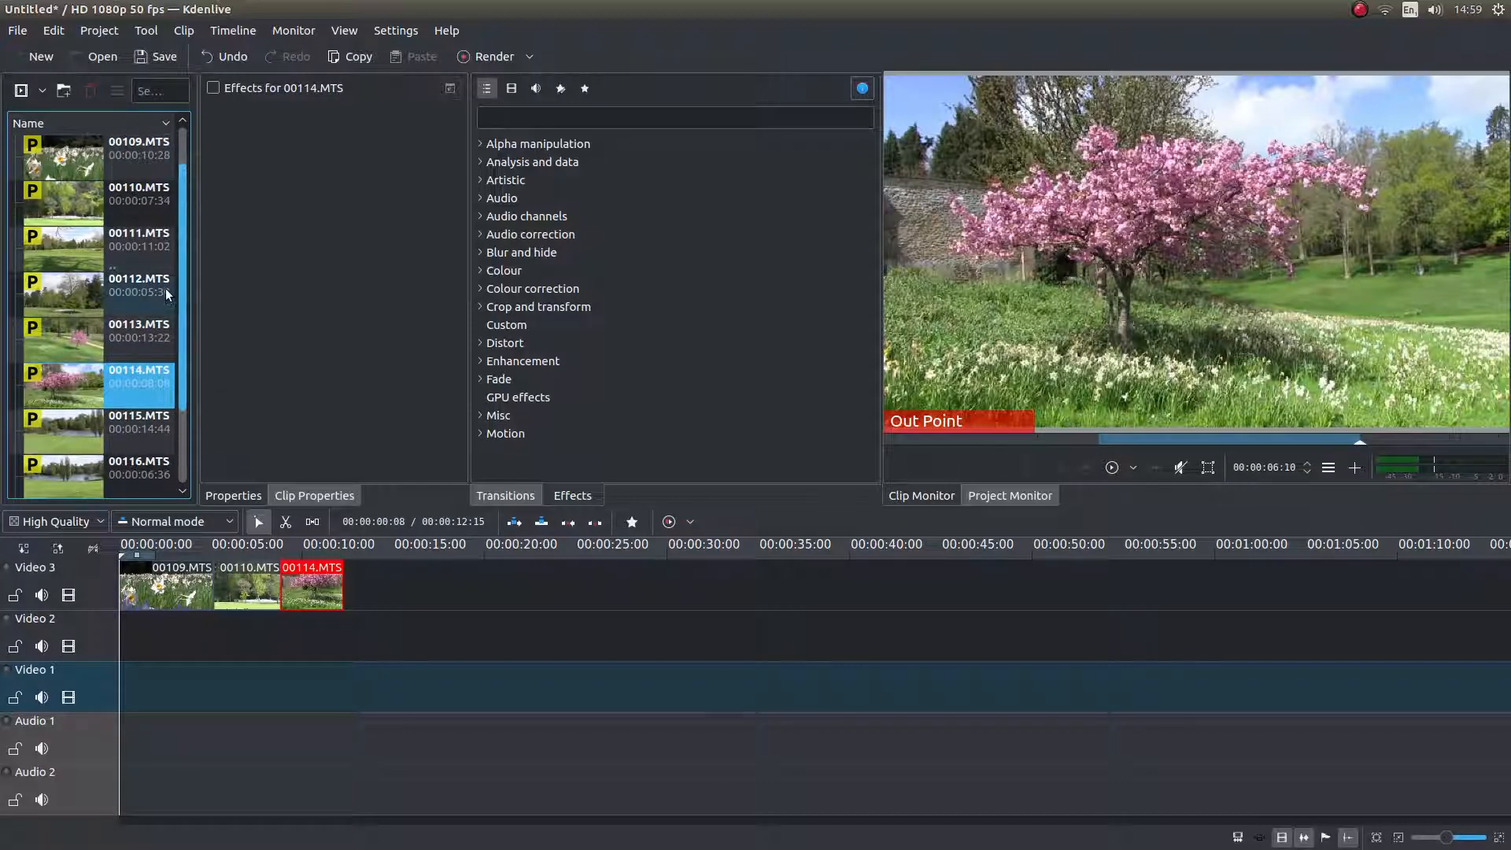
pyautogui.scroll(-3)
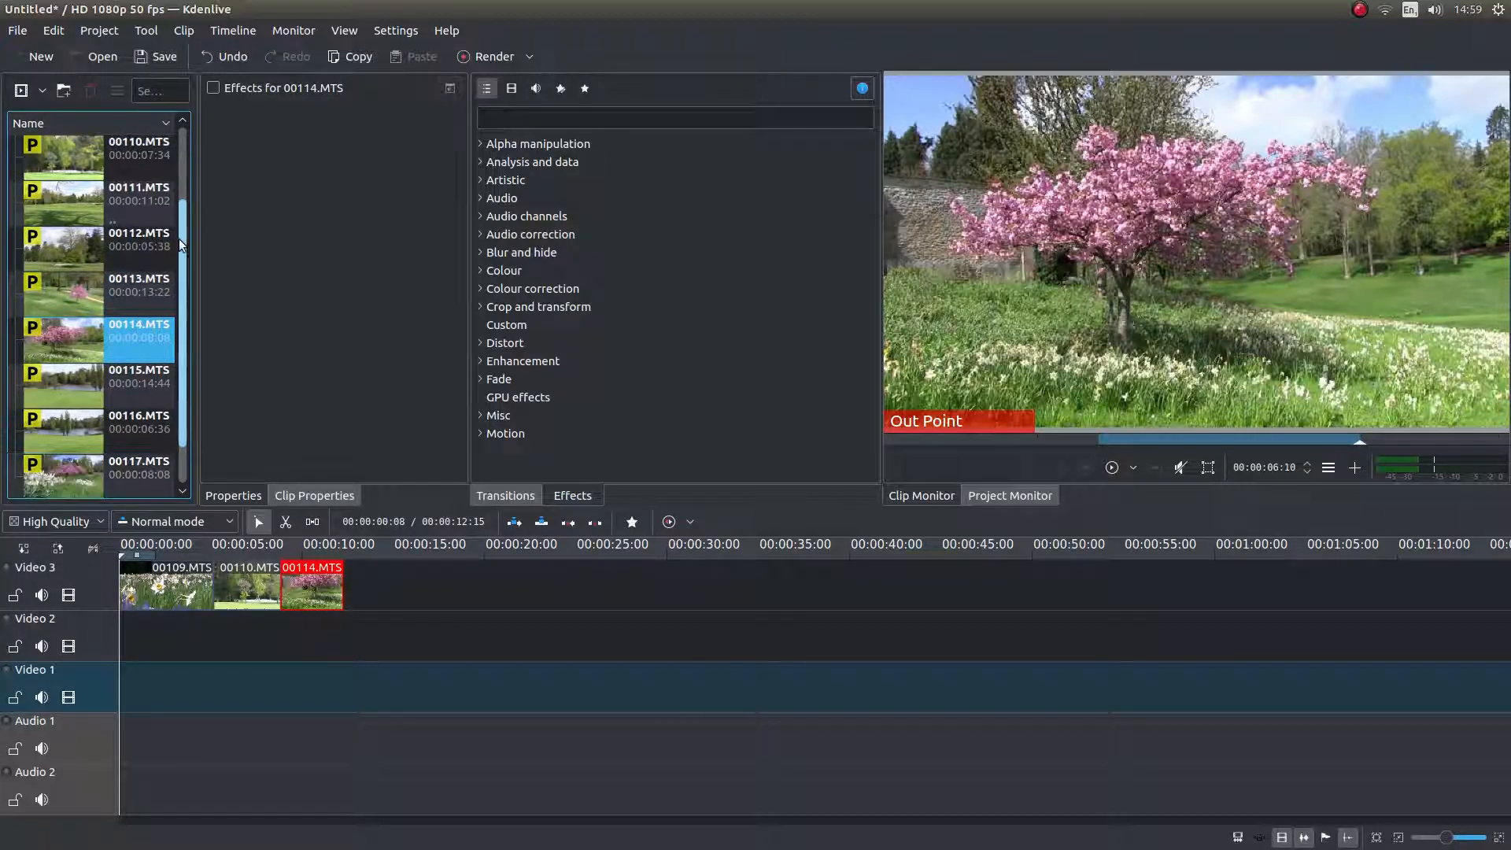
pyautogui.scroll(-3)
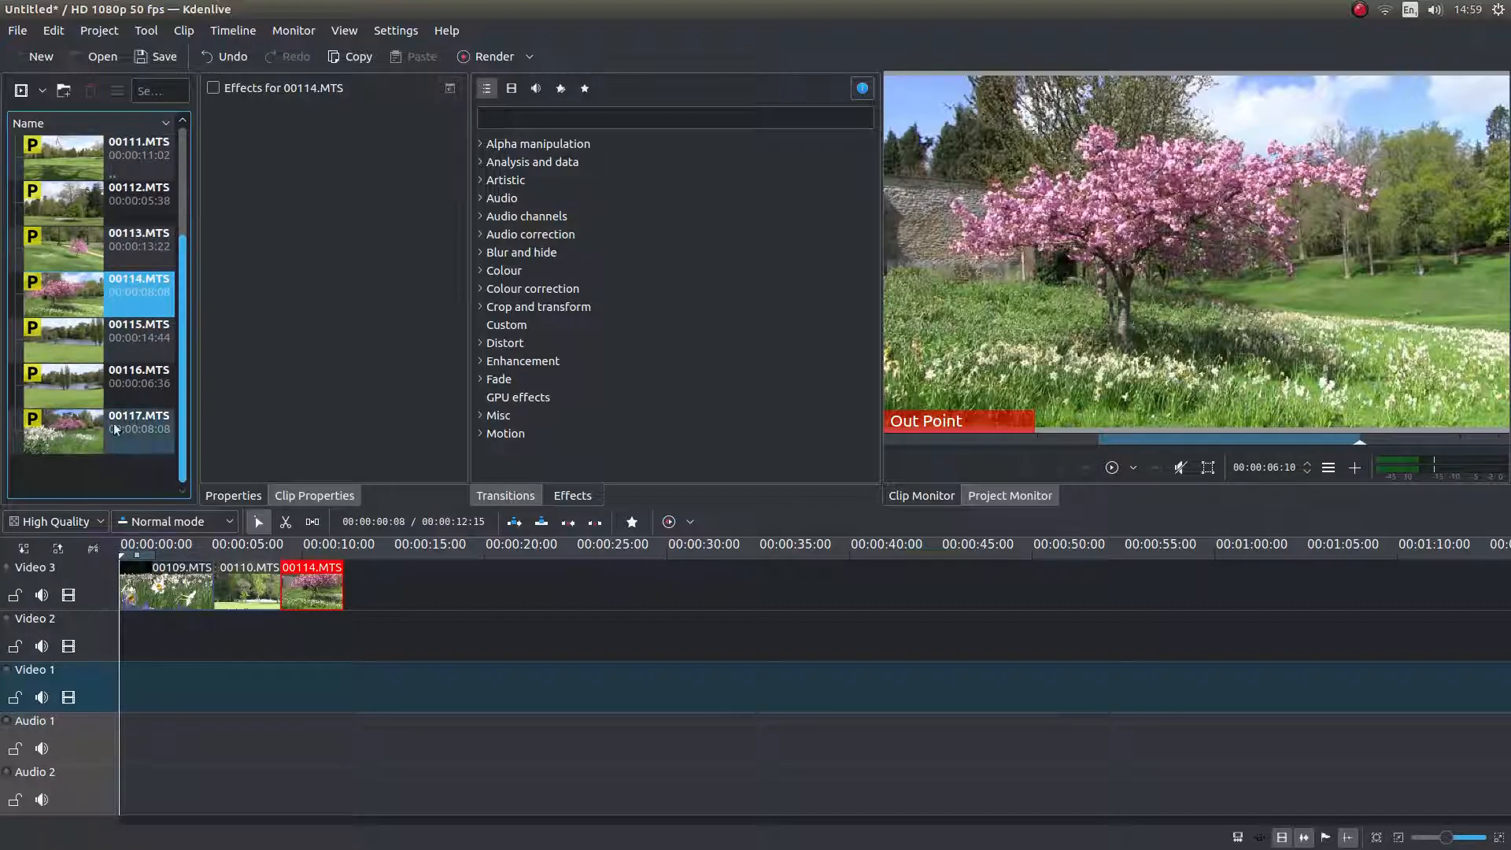
pyautogui.moveTo(107, 173)
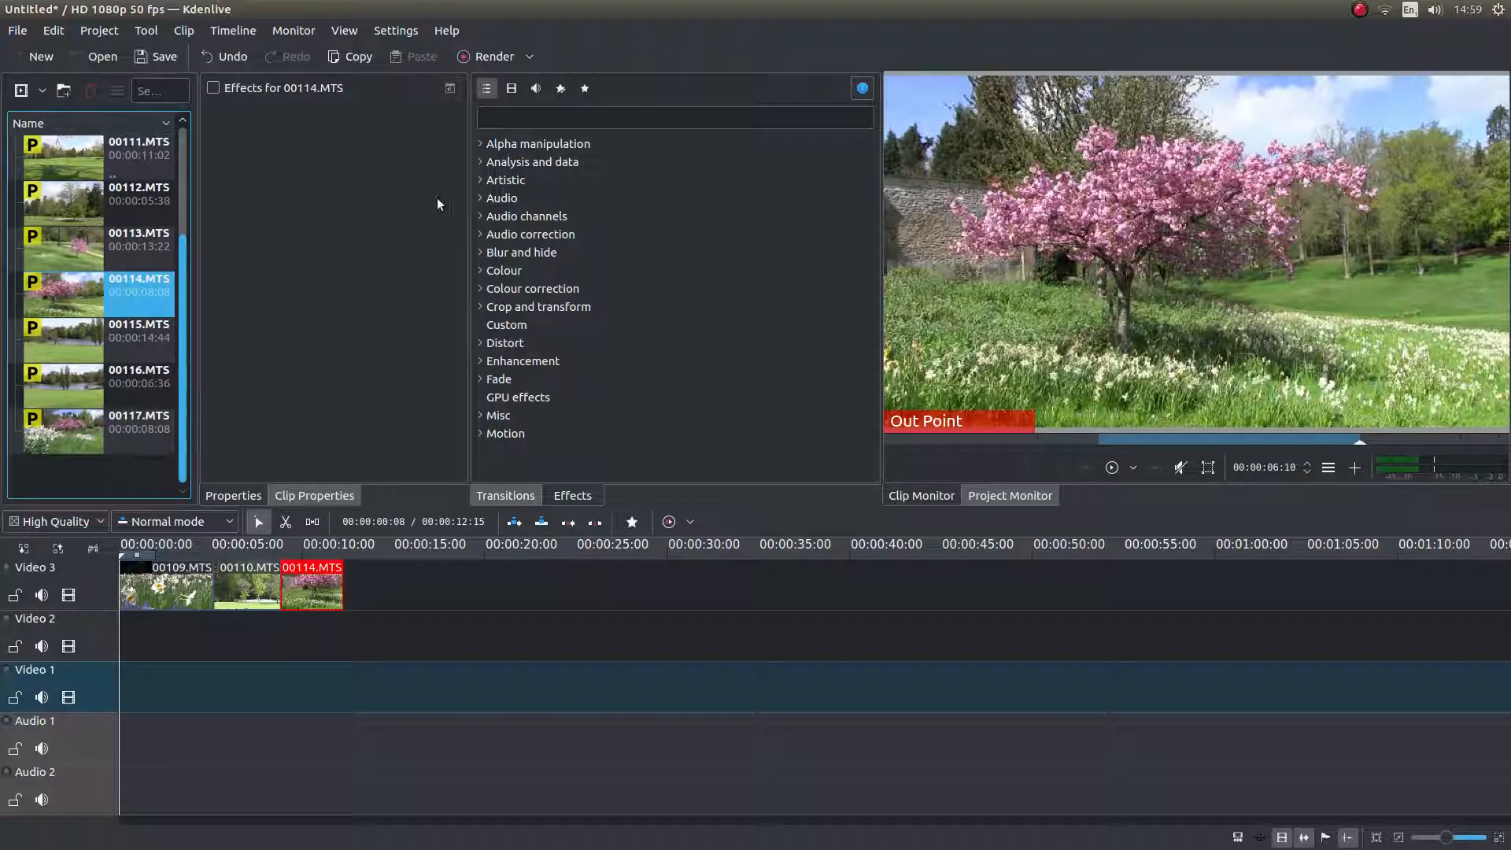
pyautogui.moveTo(296, 321)
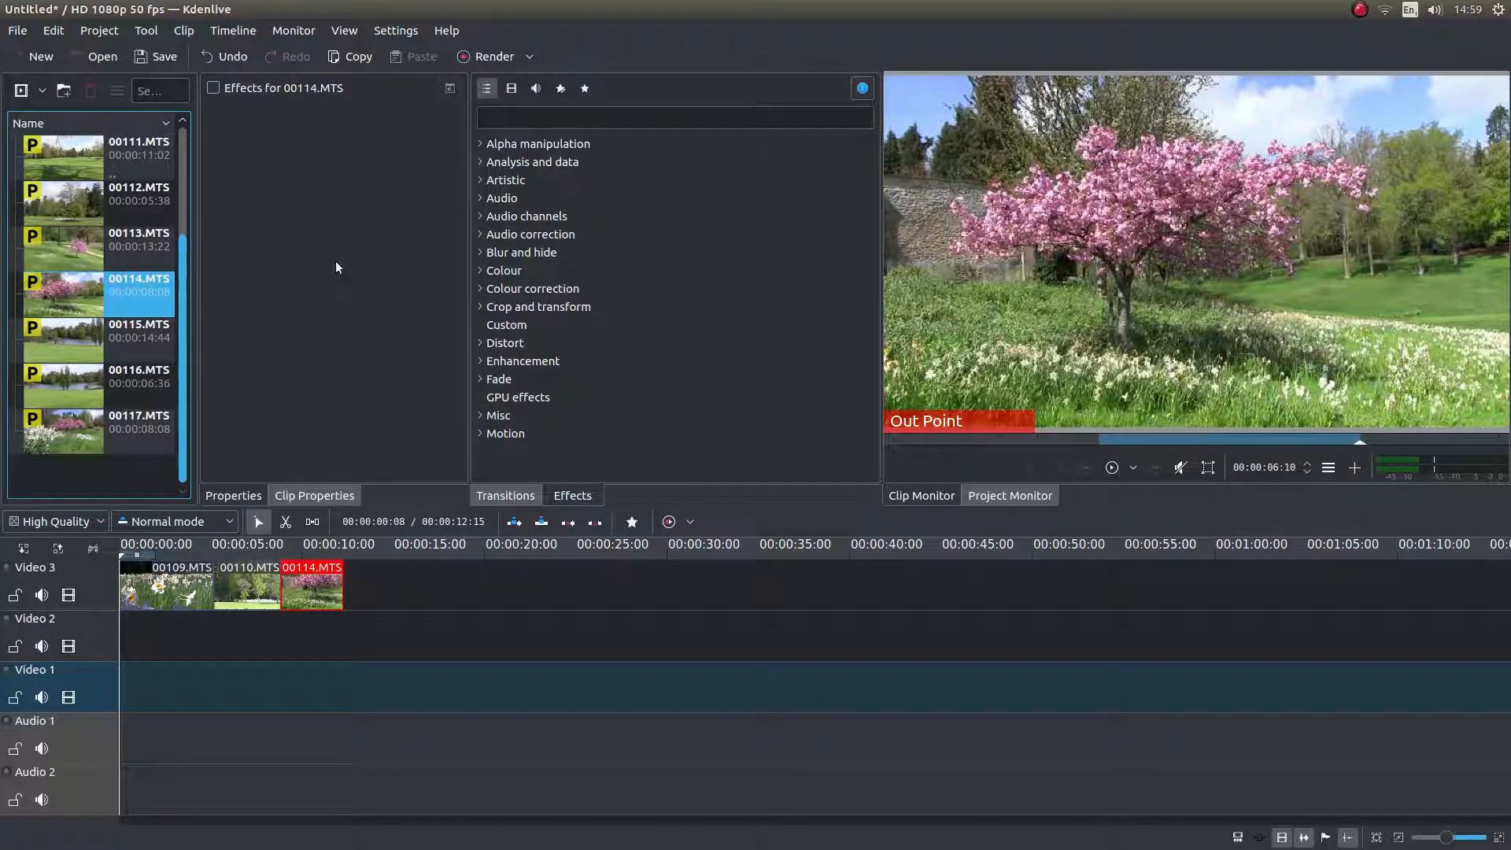
pyautogui.moveTo(377, 341)
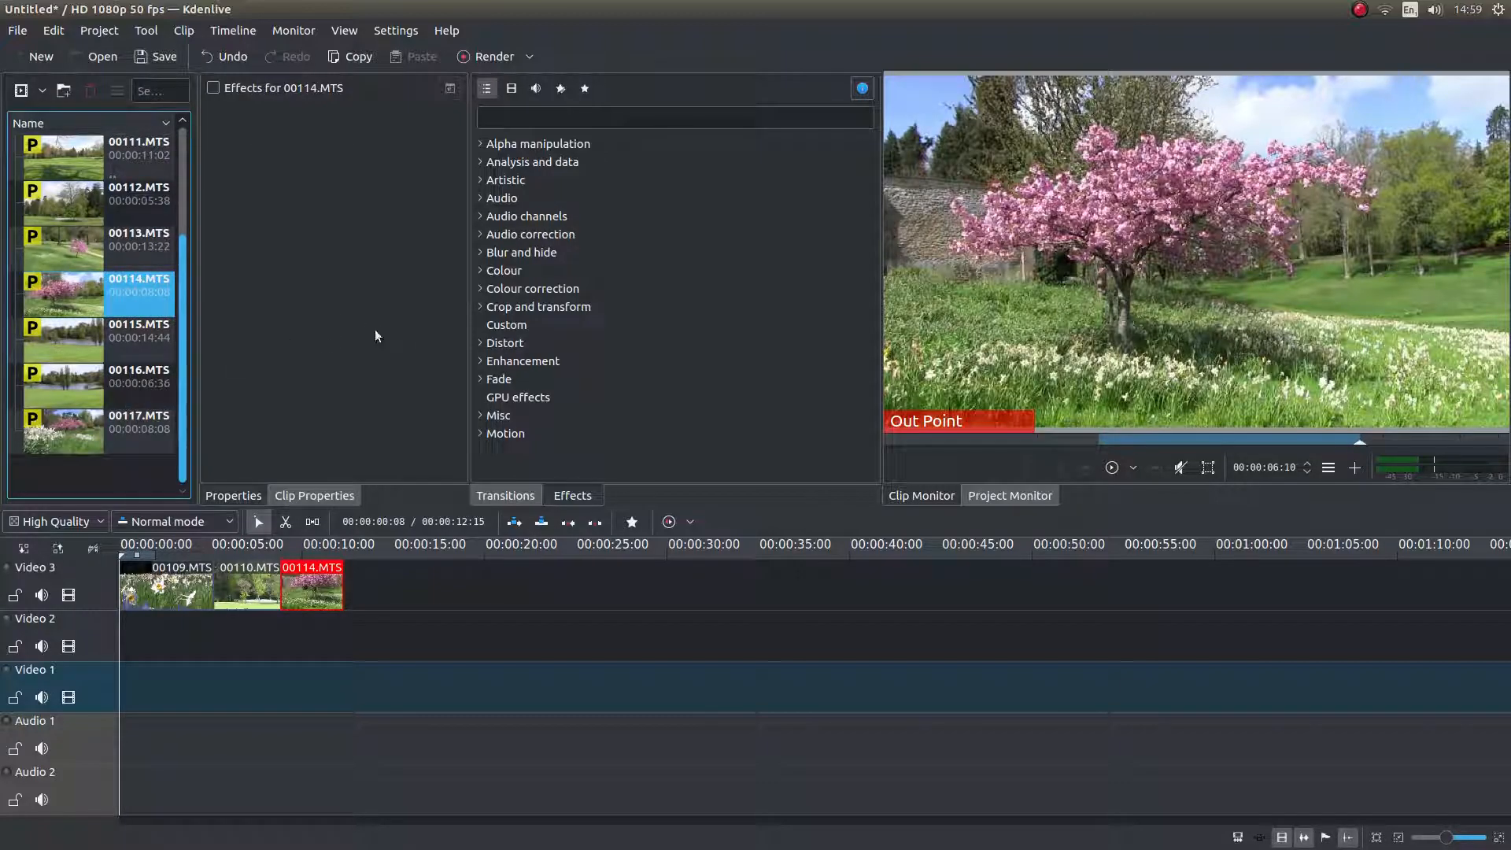
pyautogui.moveTo(47, 453)
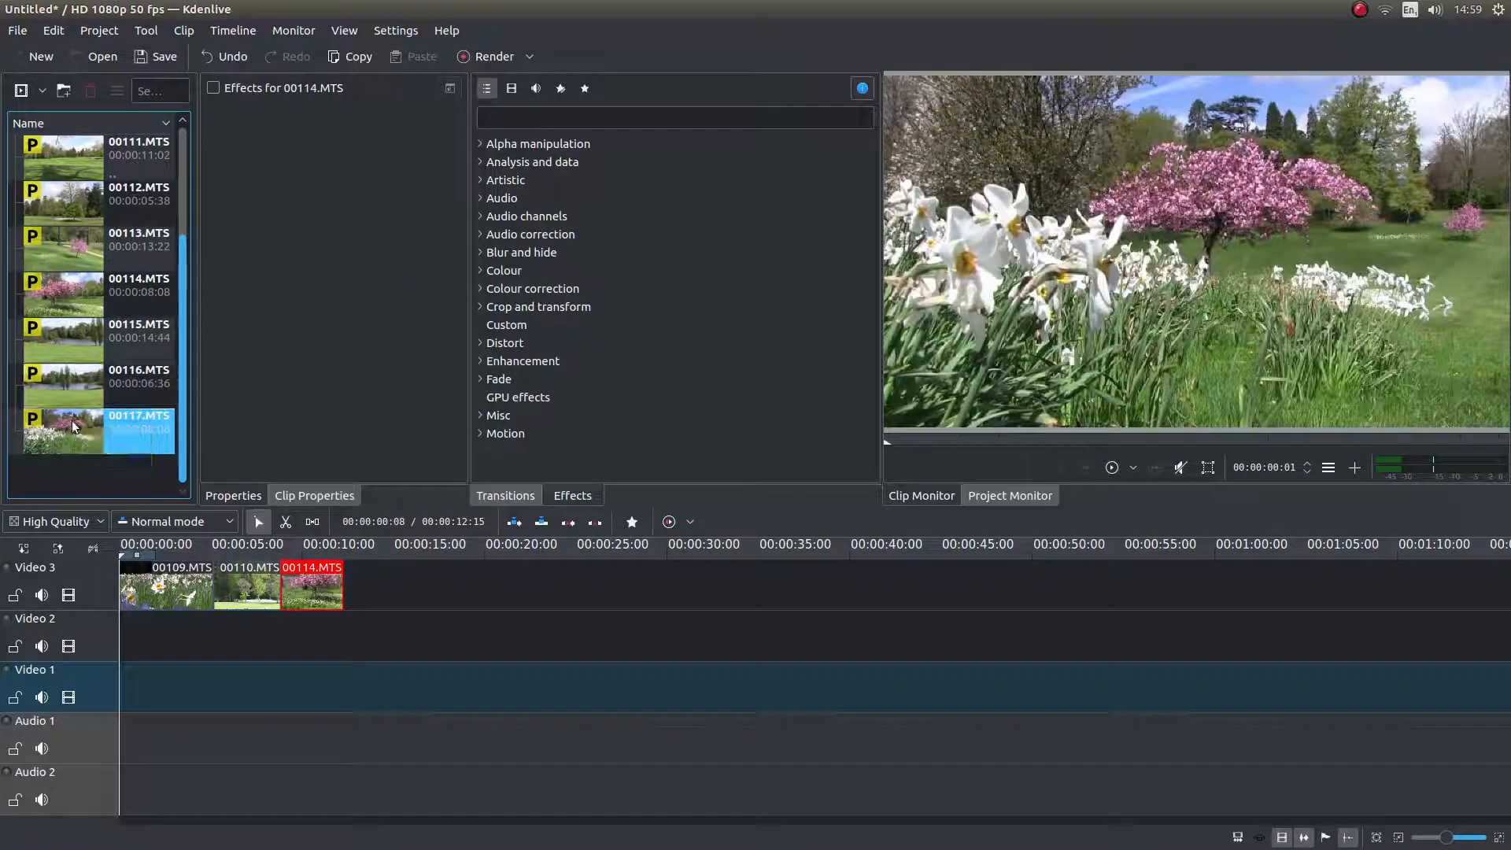
# Mark the 00117 excerpt's zone and append it to Video 3 as the fourth clip
pyautogui.click(118, 430)
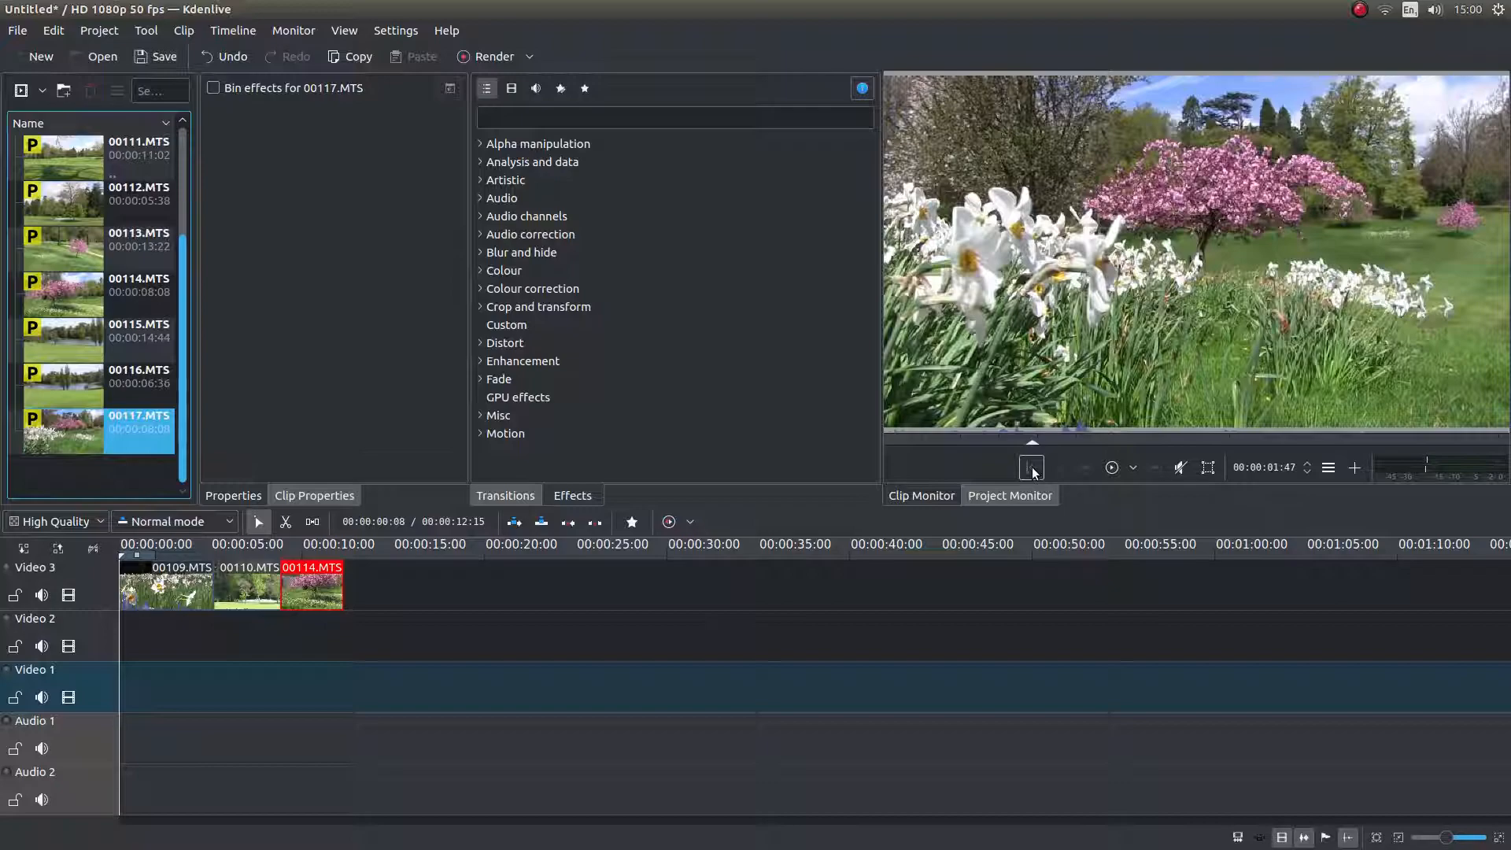
pyautogui.moveTo(1031, 469)
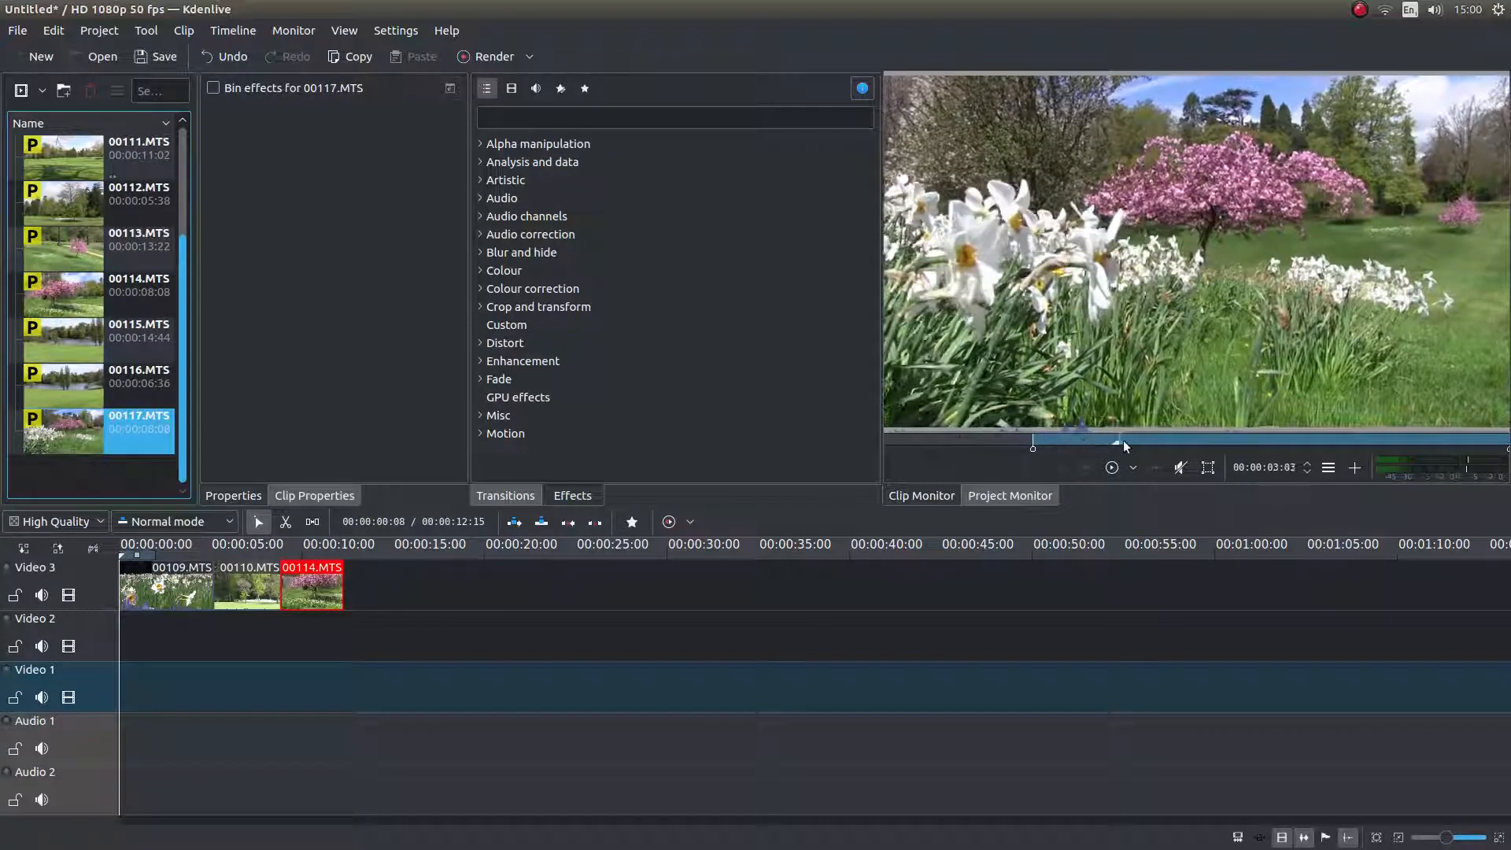
pyautogui.moveTo(1122, 443); pyautogui.dragTo(1356, 444)
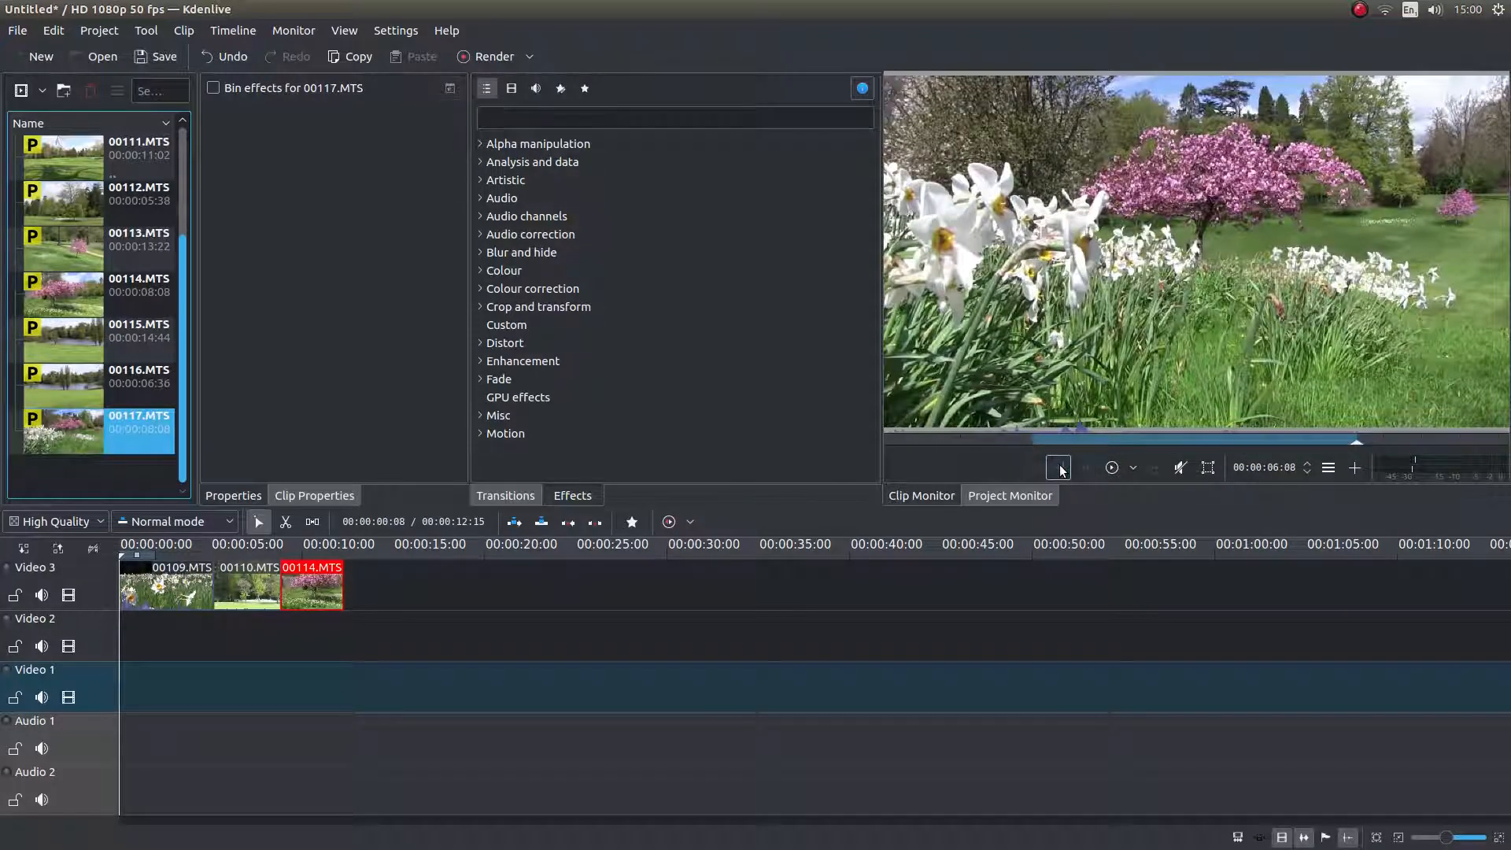
pyautogui.click(1057, 468)
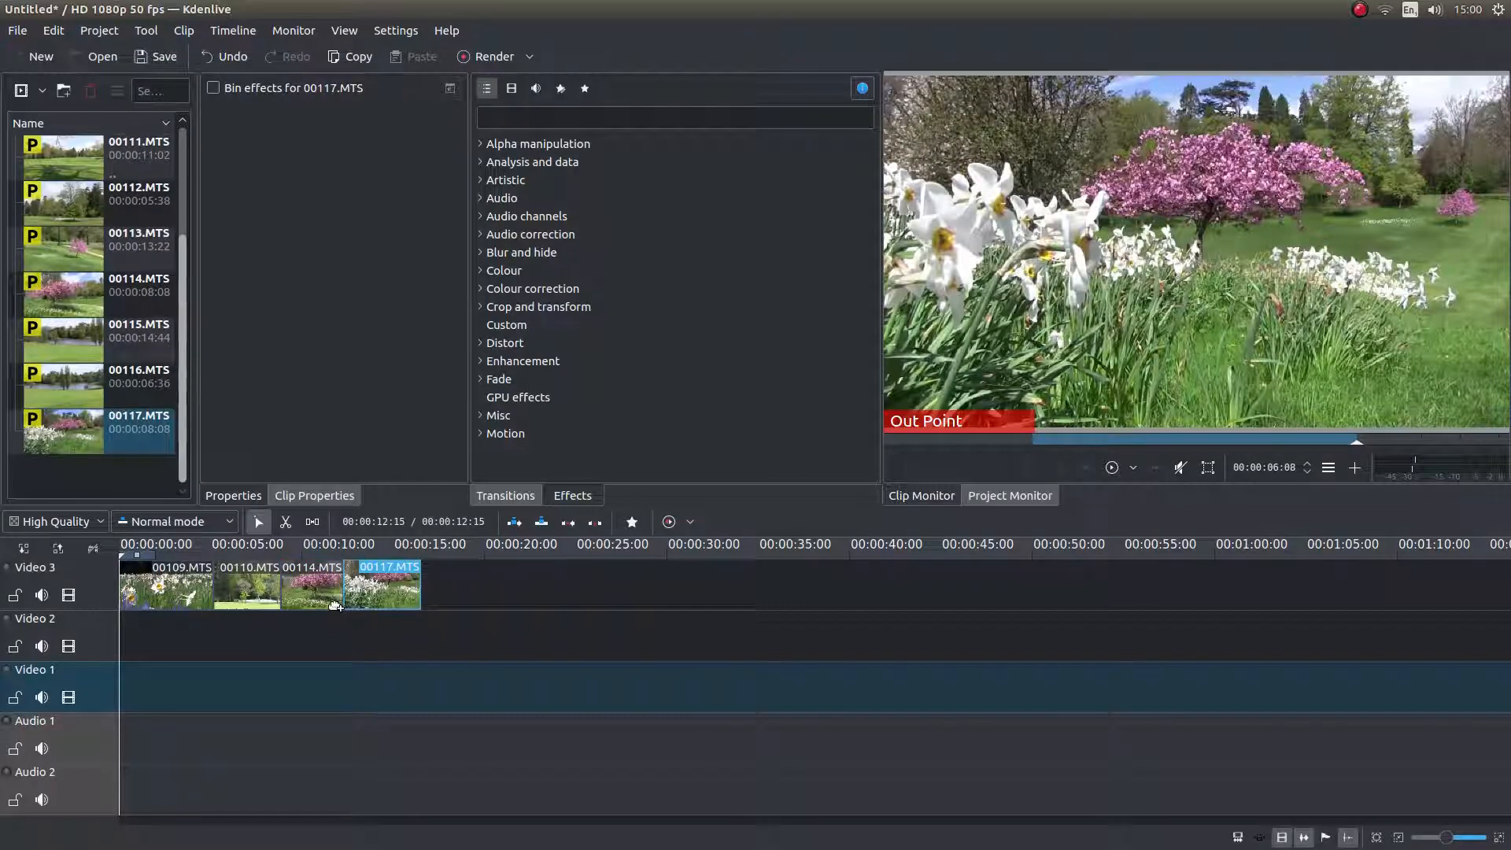
pyautogui.click(381, 586)
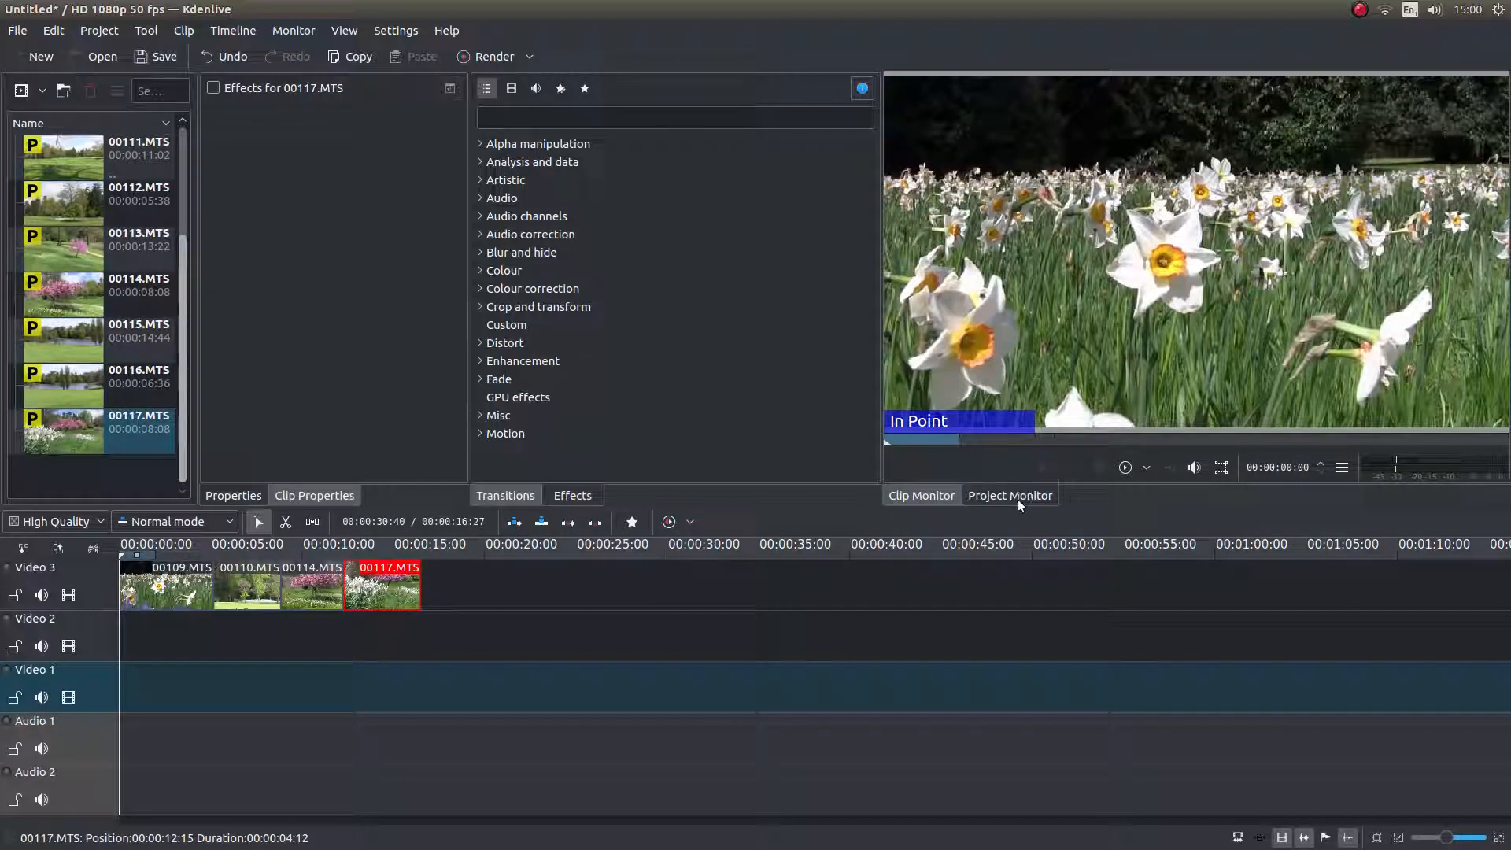
# Play back the assembled four-clip timeline in the Project Monitor
pyautogui.click(1125, 468)
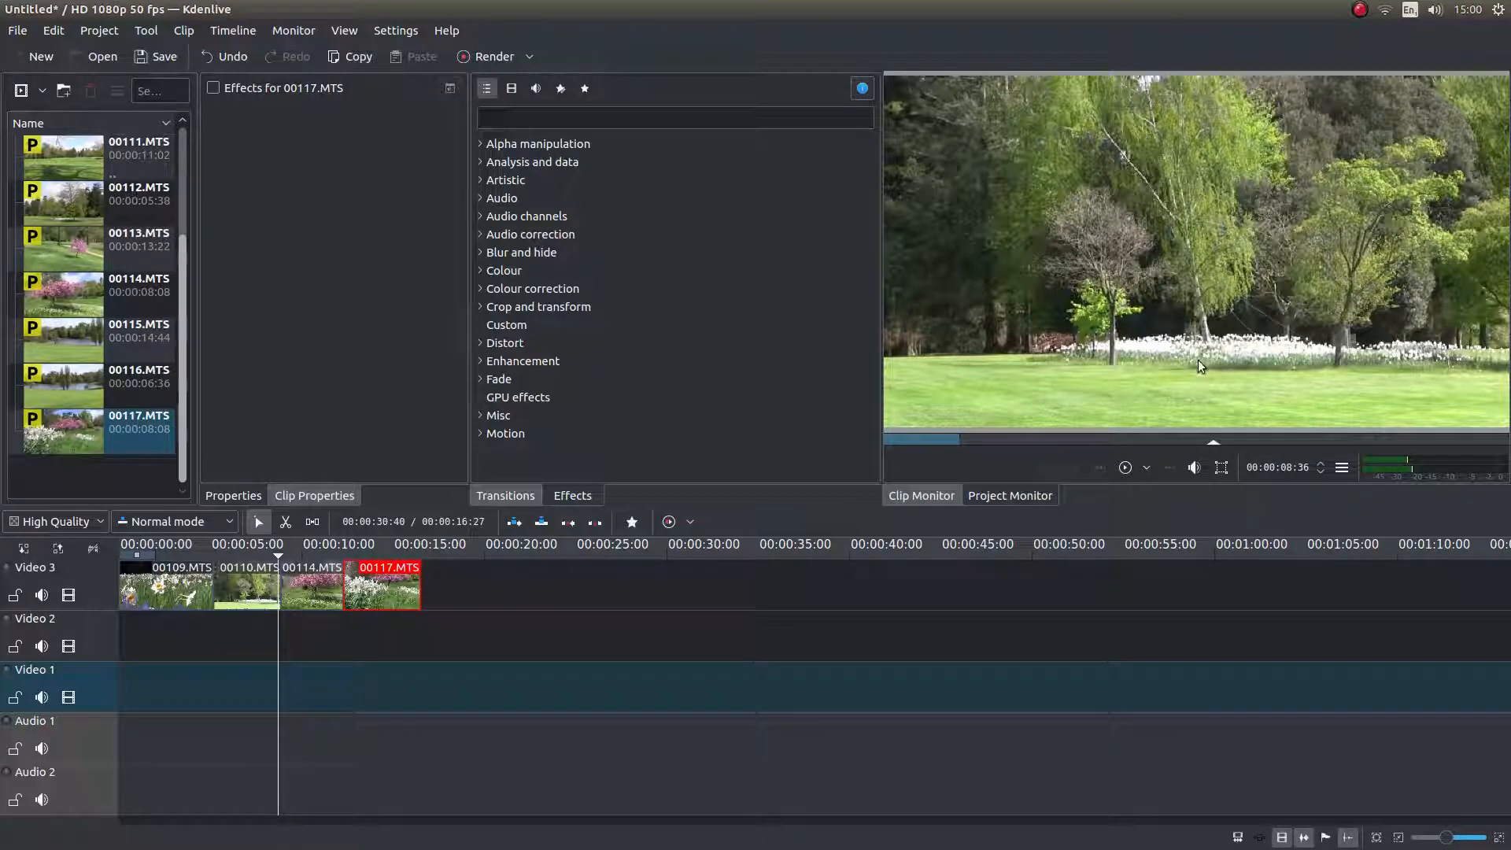
pyautogui.moveTo(1202, 362)
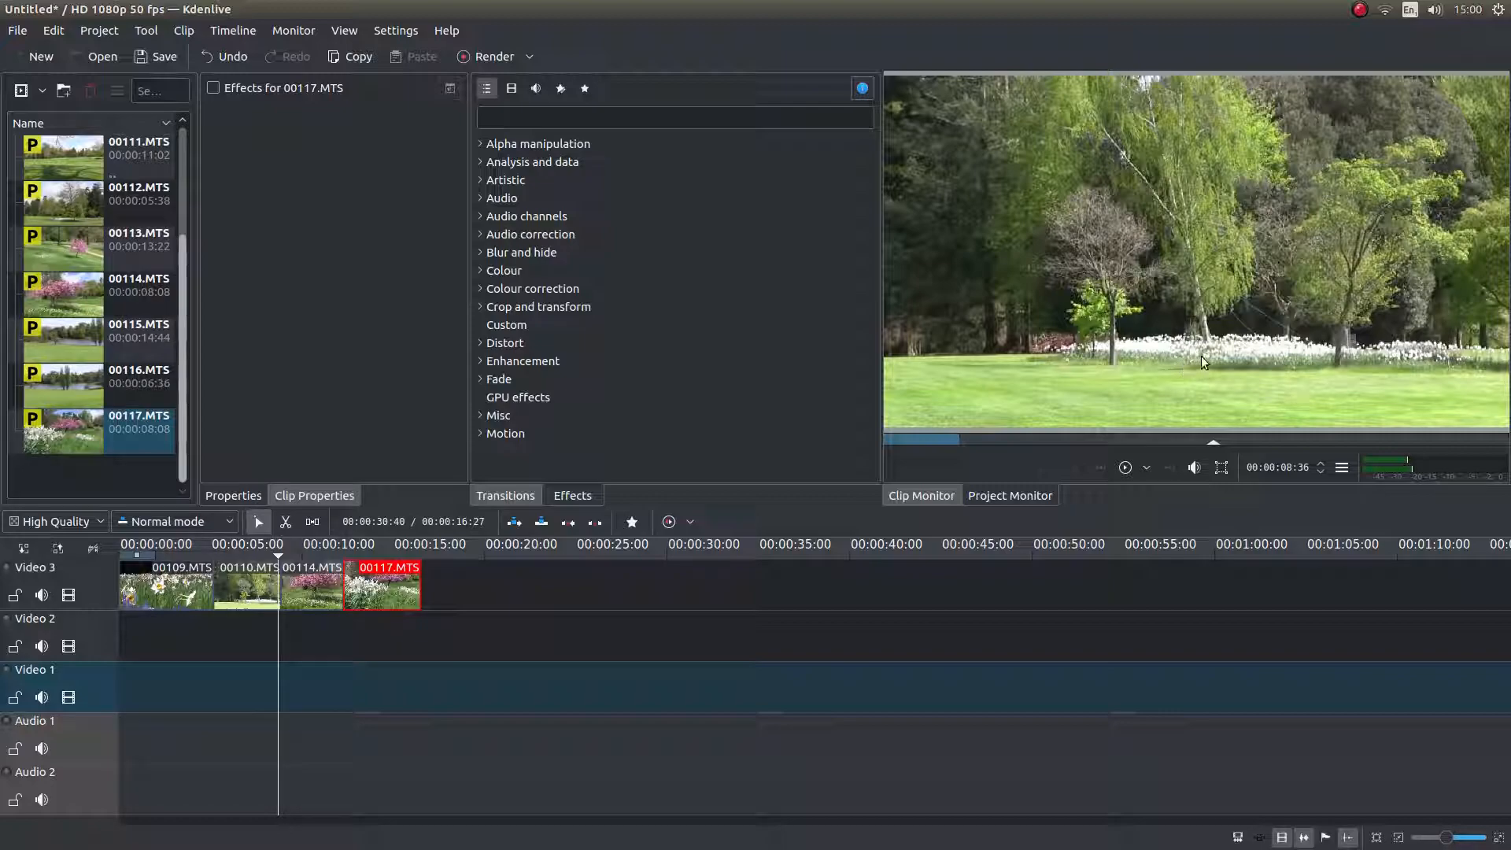